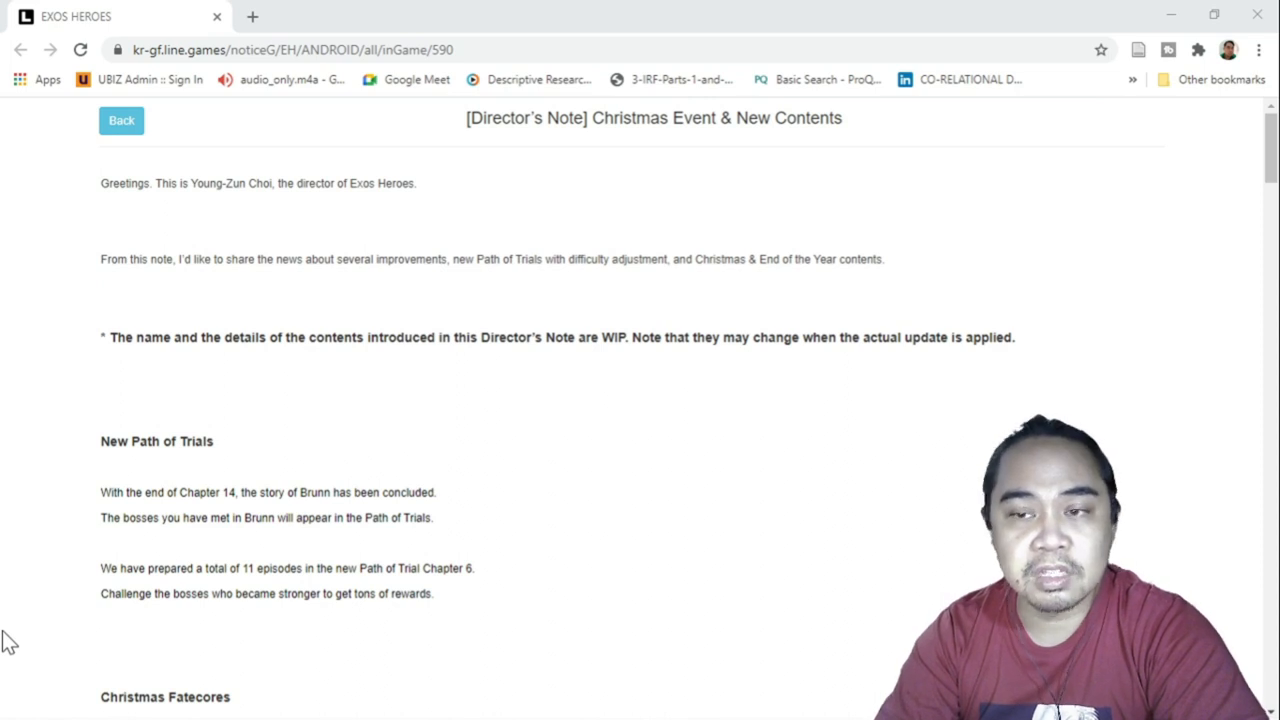
mouse_move(248, 446)
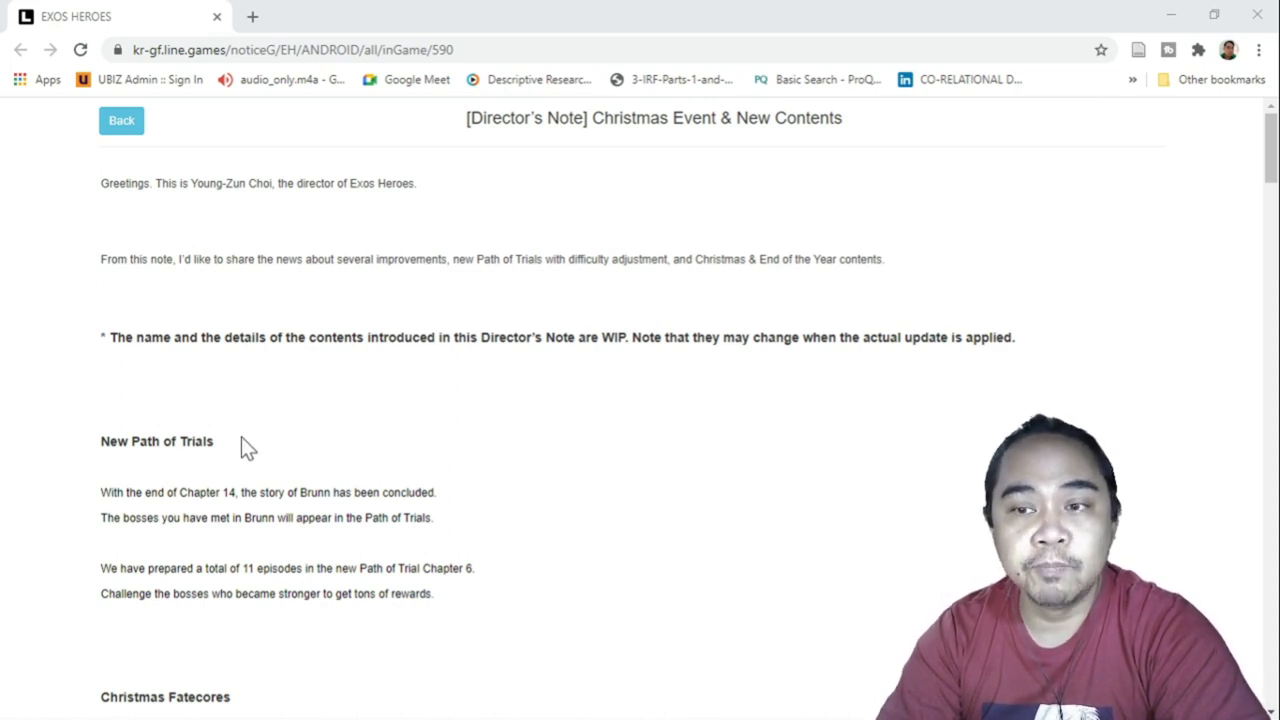
mouse_move(336, 448)
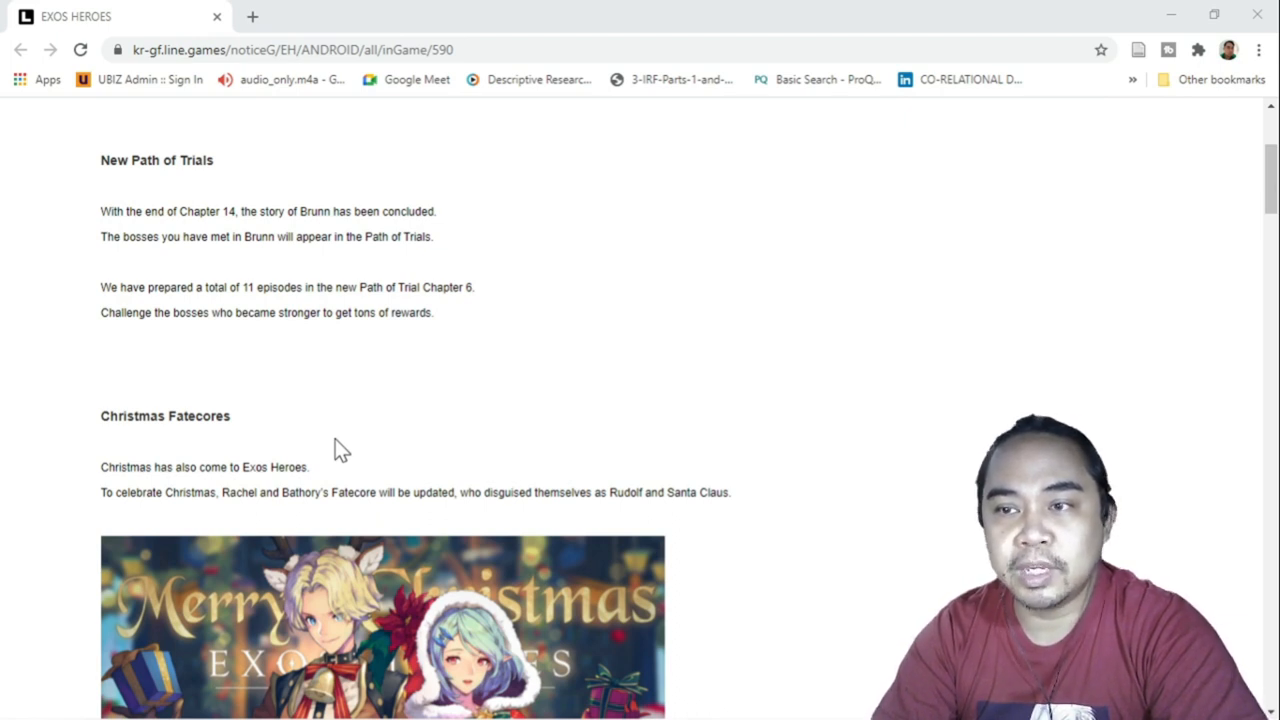
mouse_move(490, 376)
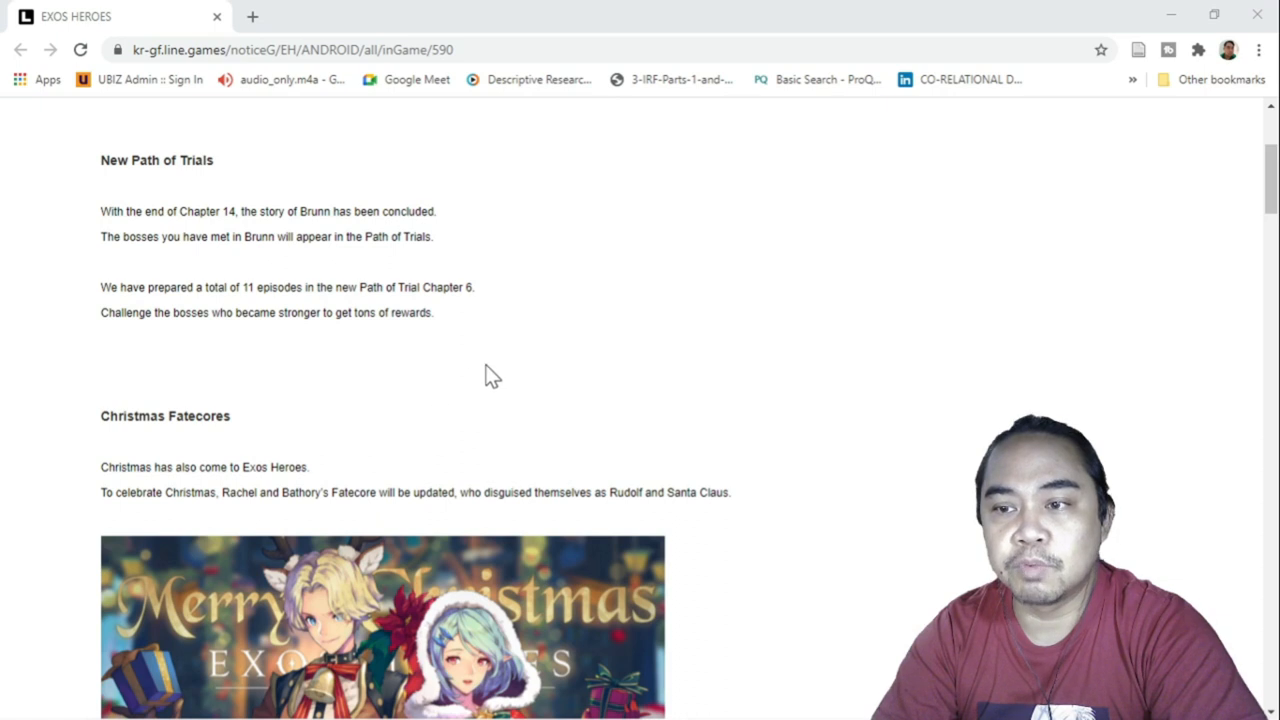
scroll(down, 3)
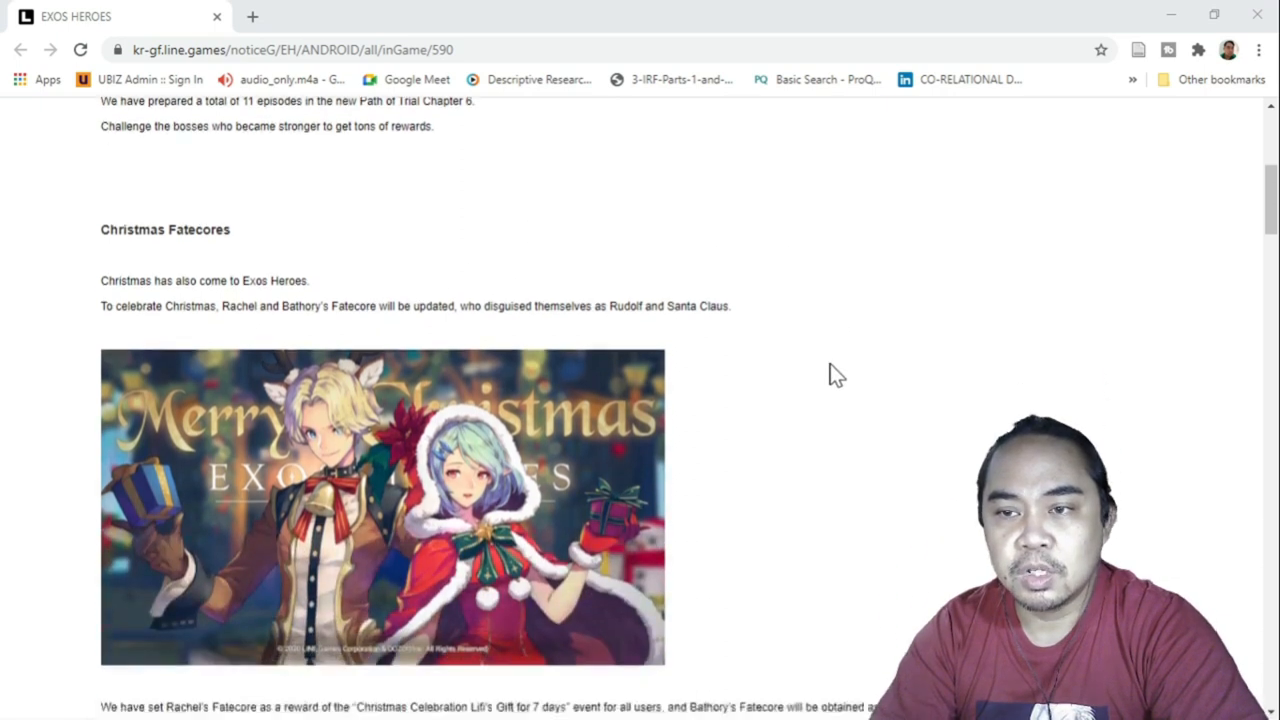
scroll(down, 3)
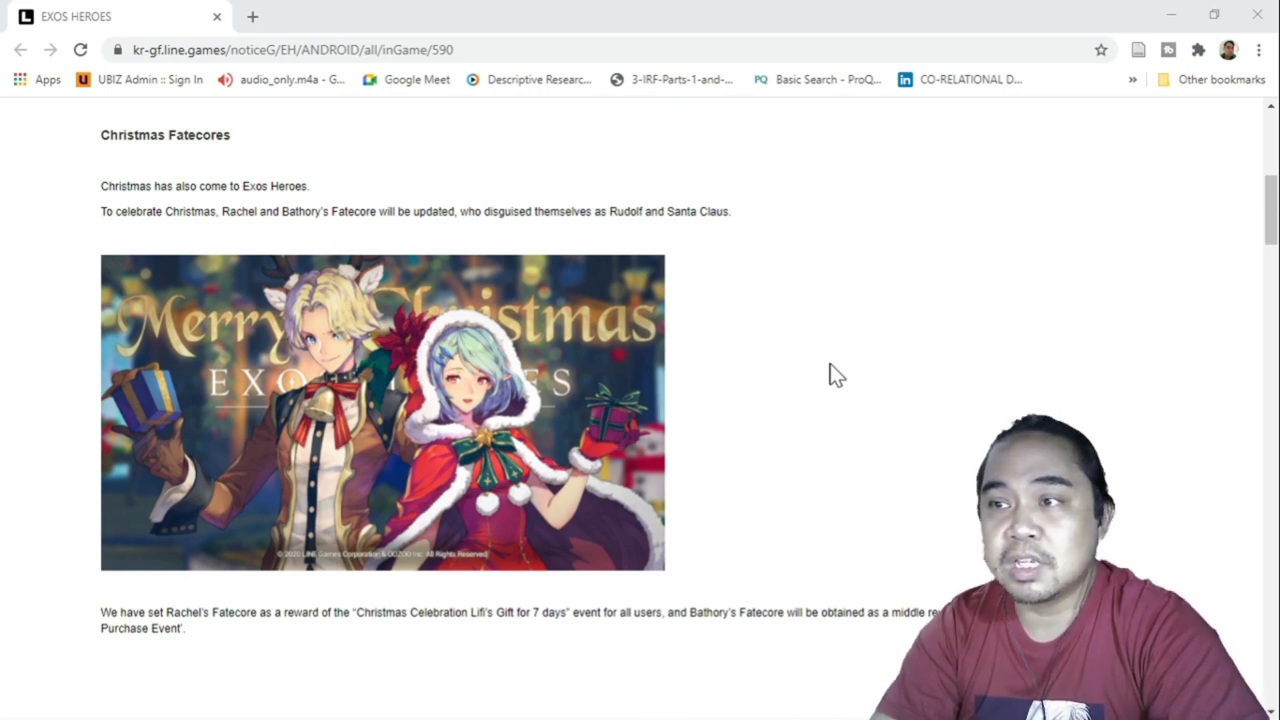
mouse_move(804, 364)
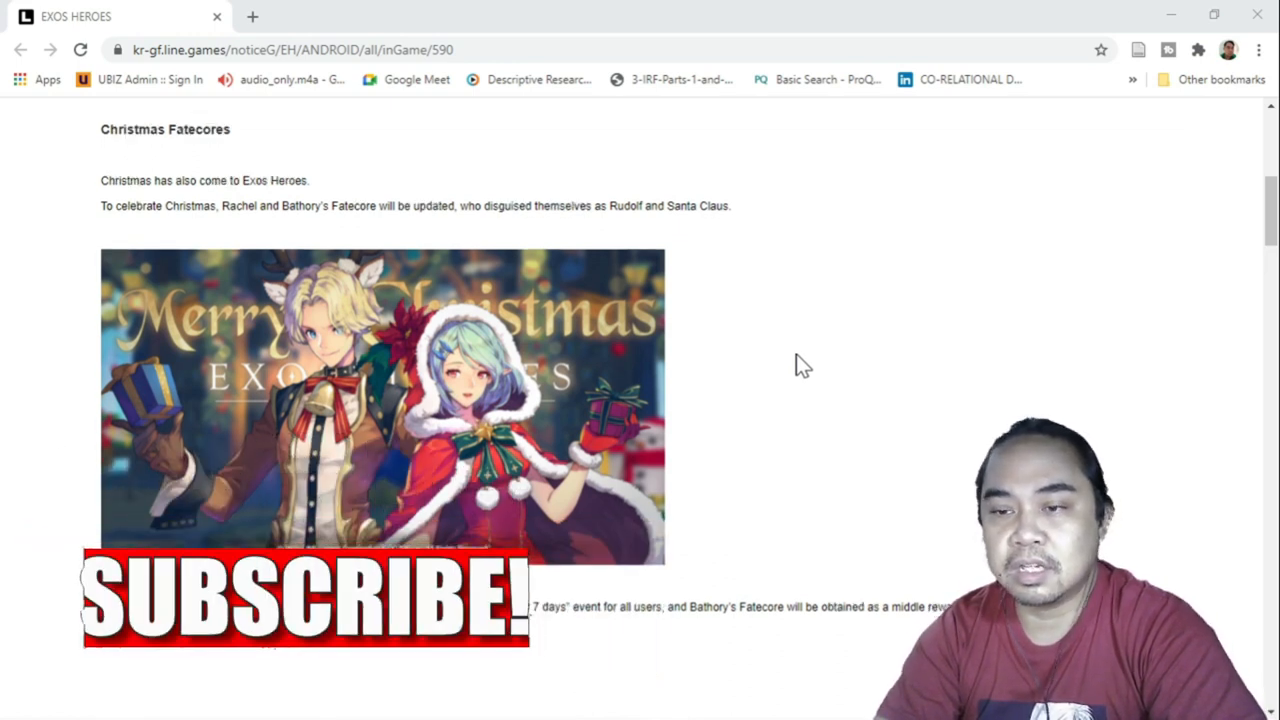
scroll(down, 3)
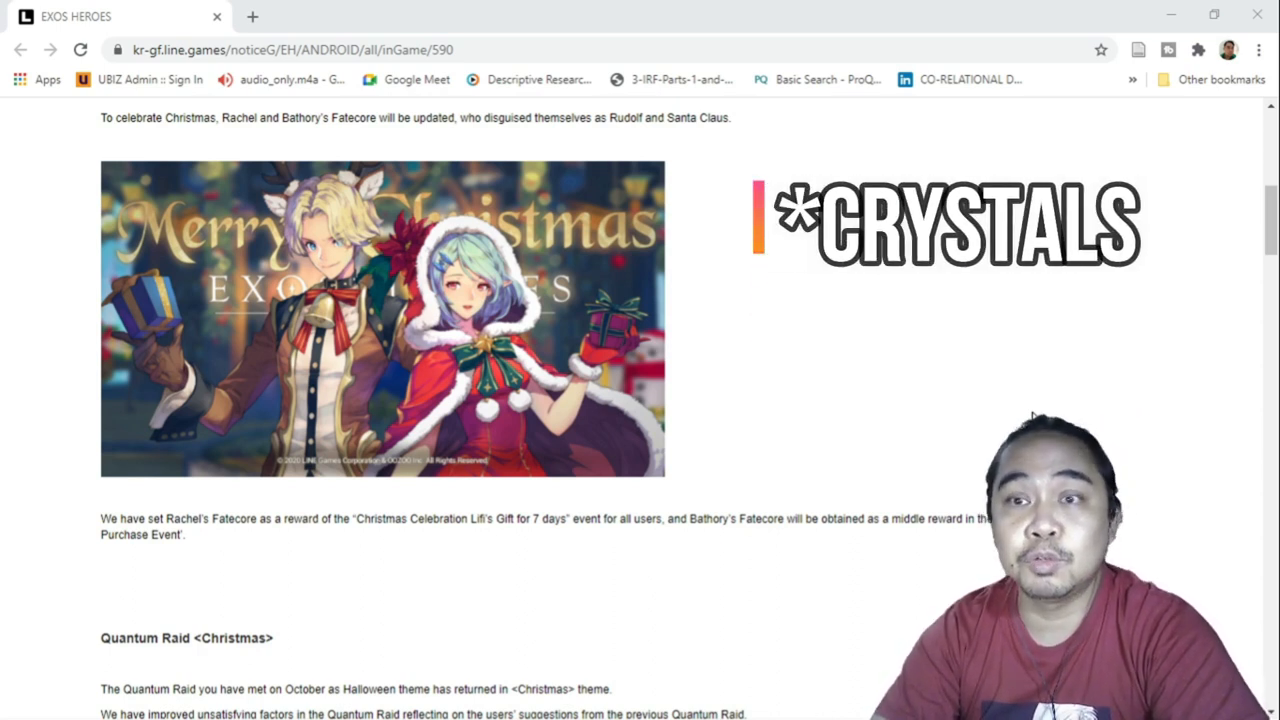
scroll(down, 3)
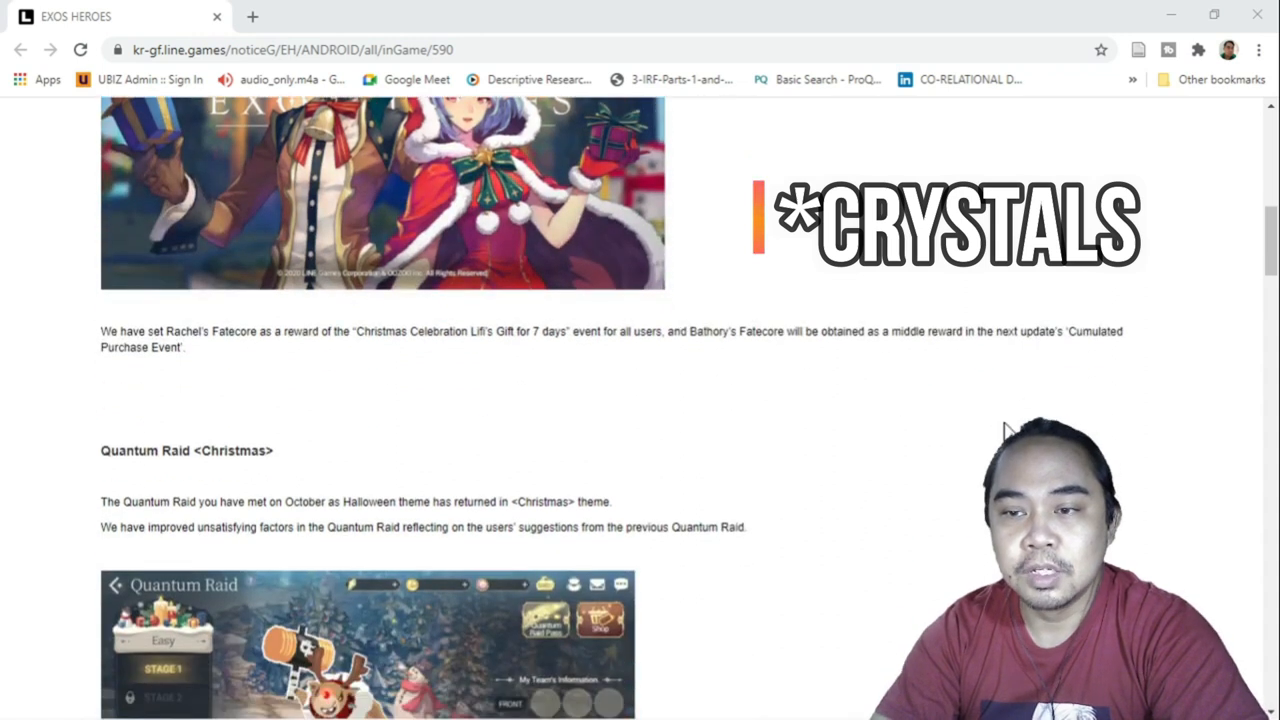
scroll(down, 3)
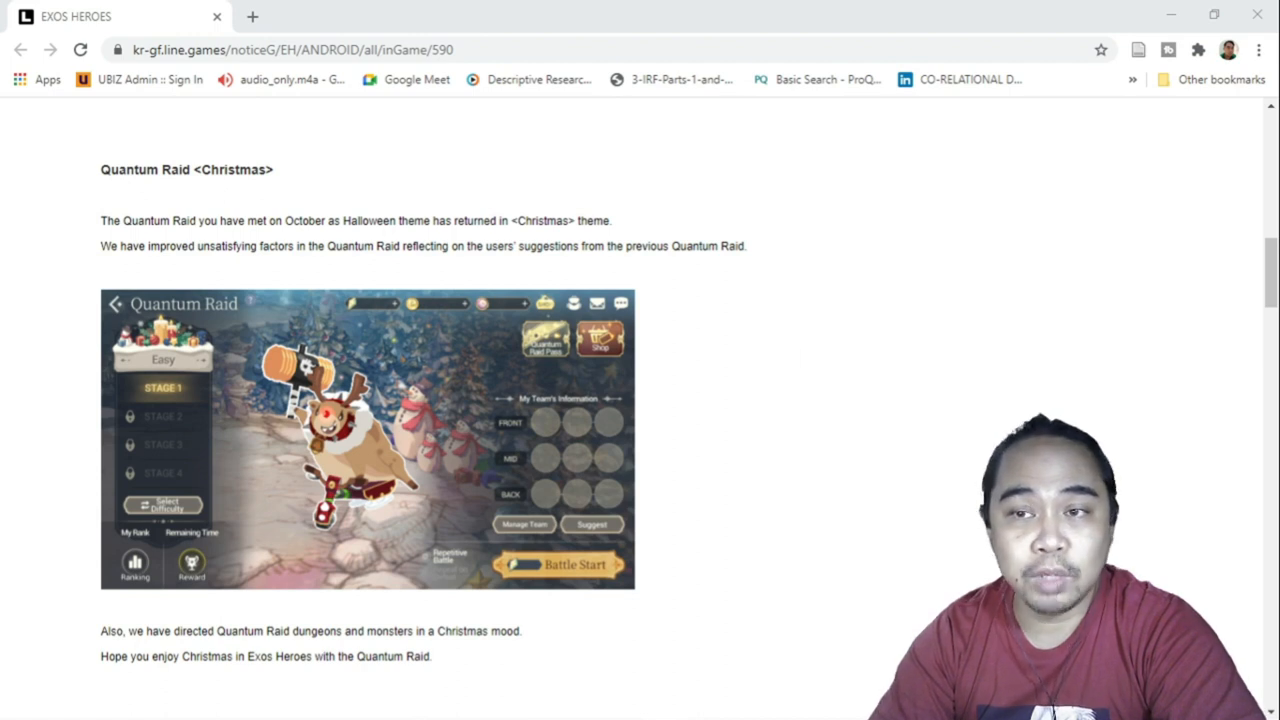
mouse_move(238, 284)
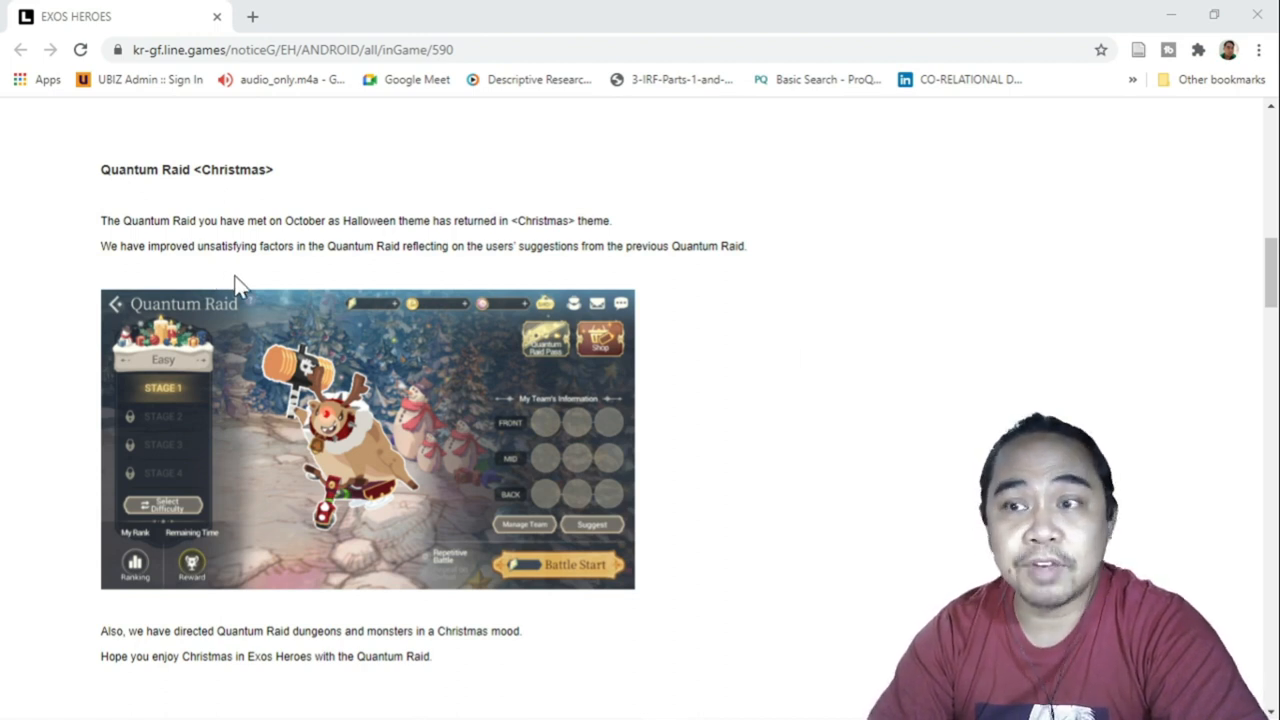
mouse_move(304, 270)
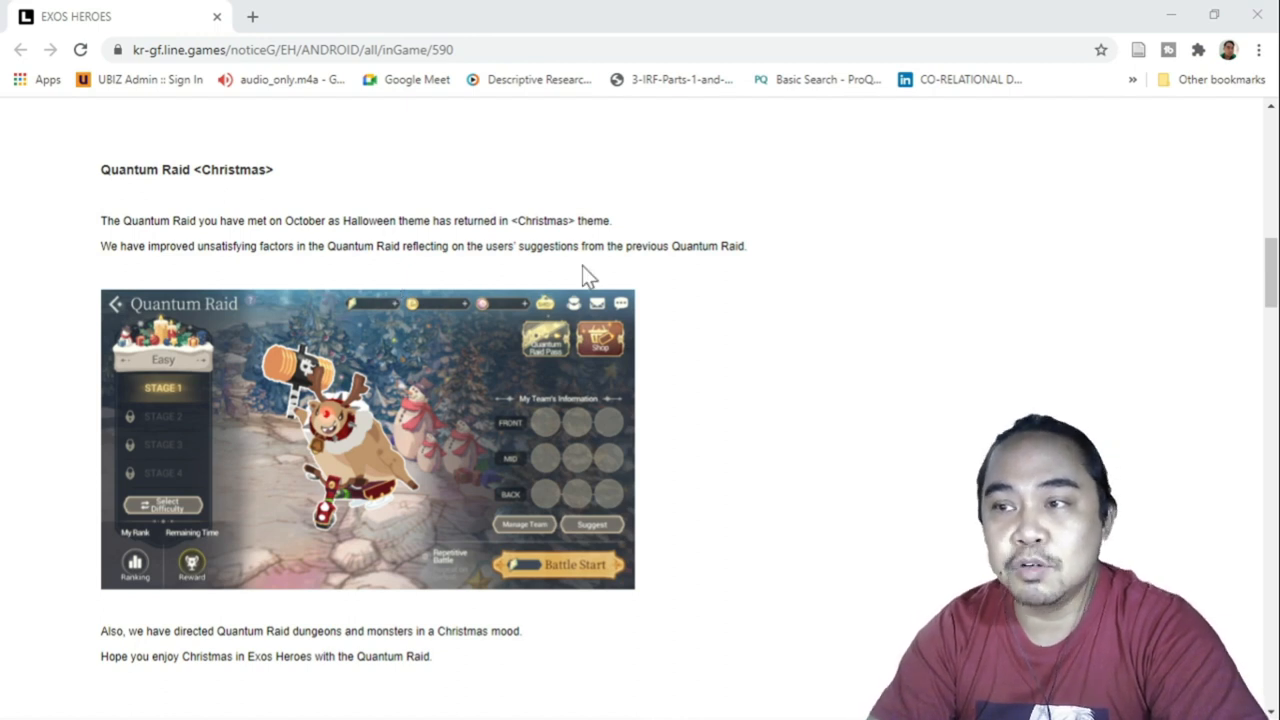
mouse_move(664, 272)
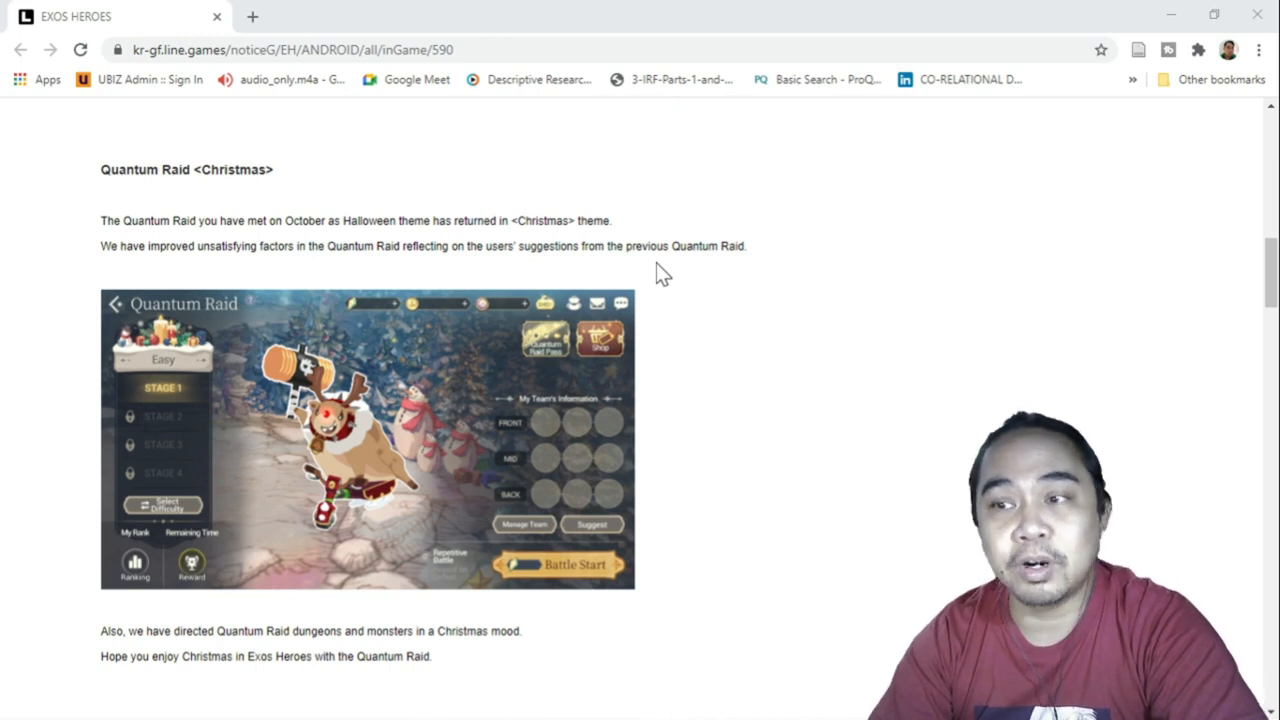
mouse_move(716, 476)
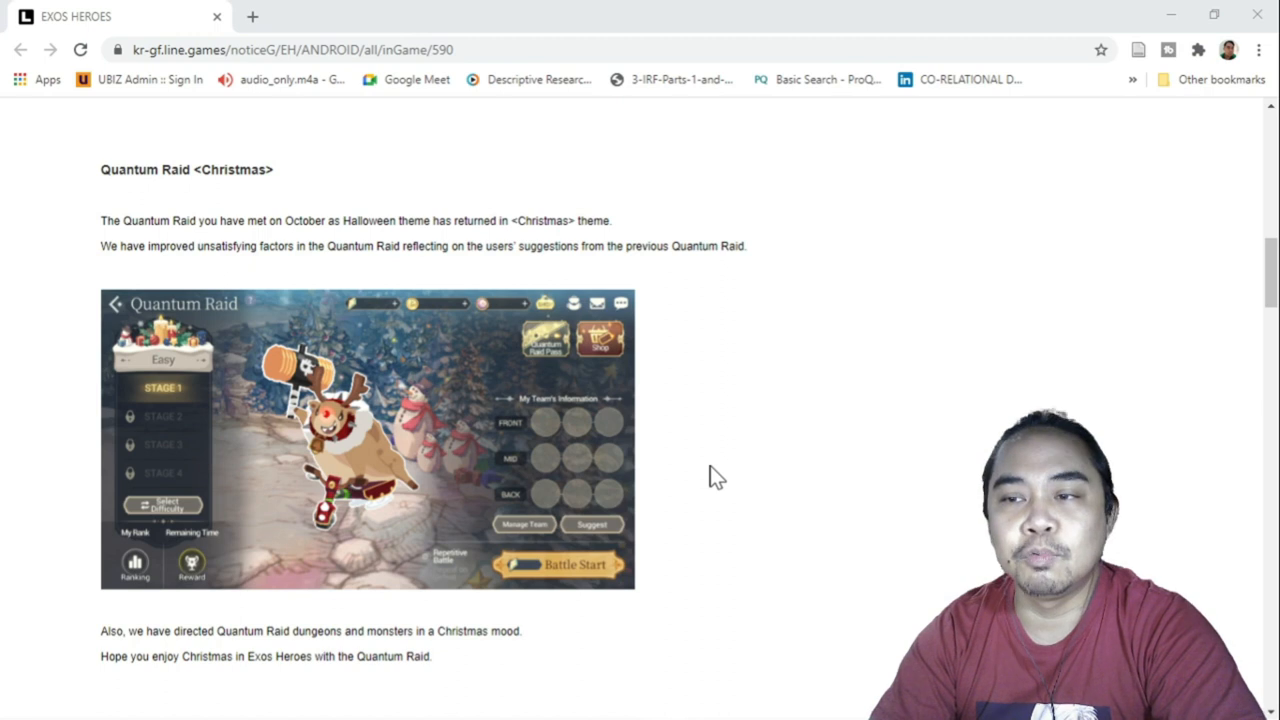
scroll(down, 3)
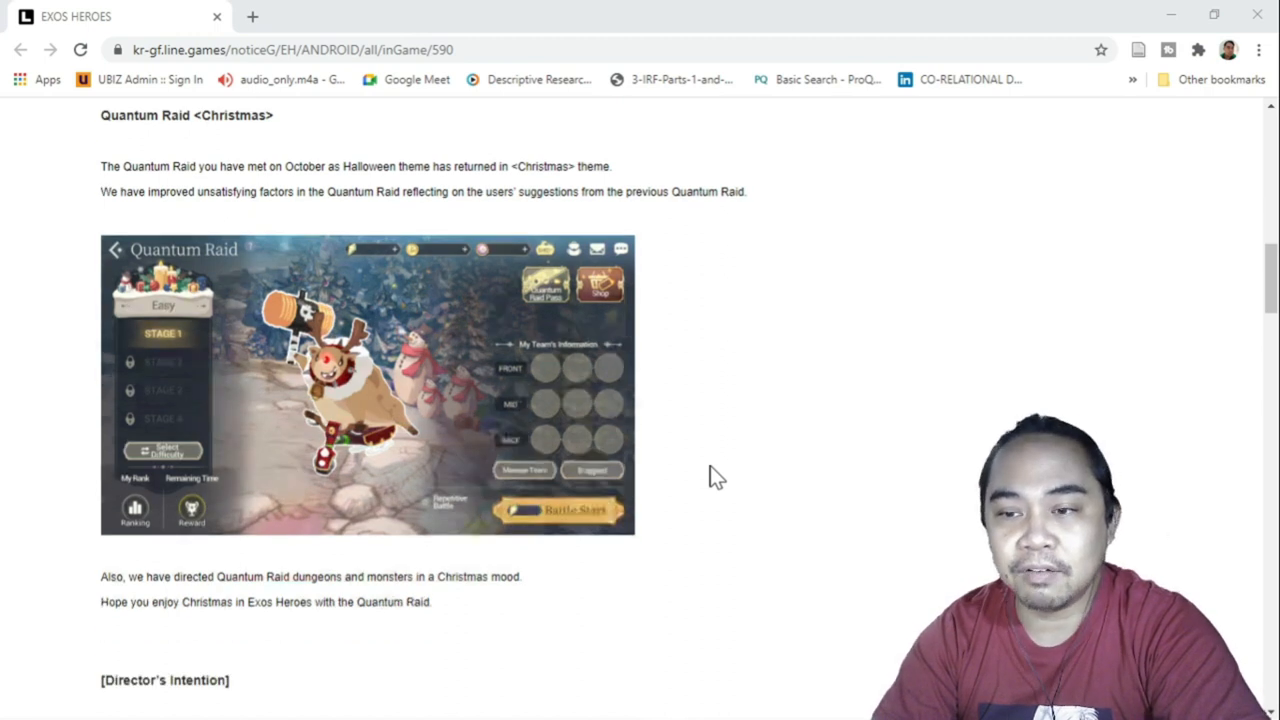
scroll(down, 3)
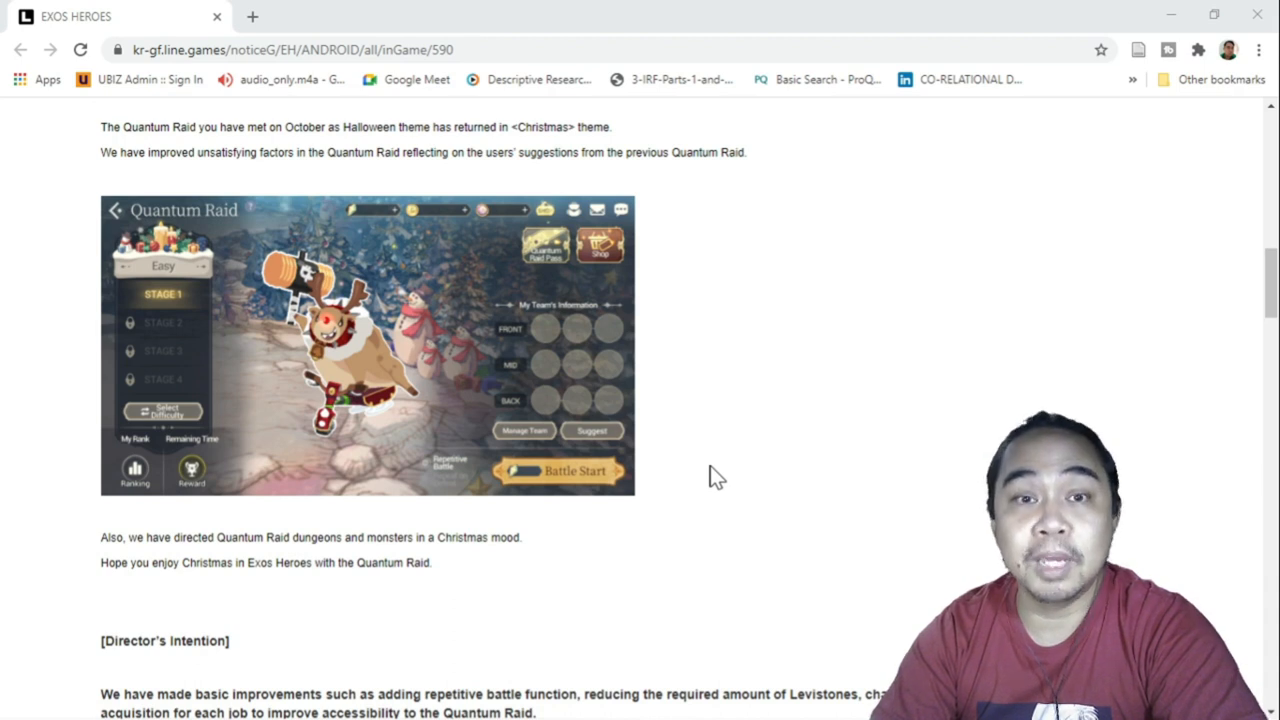
scroll(down, 3)
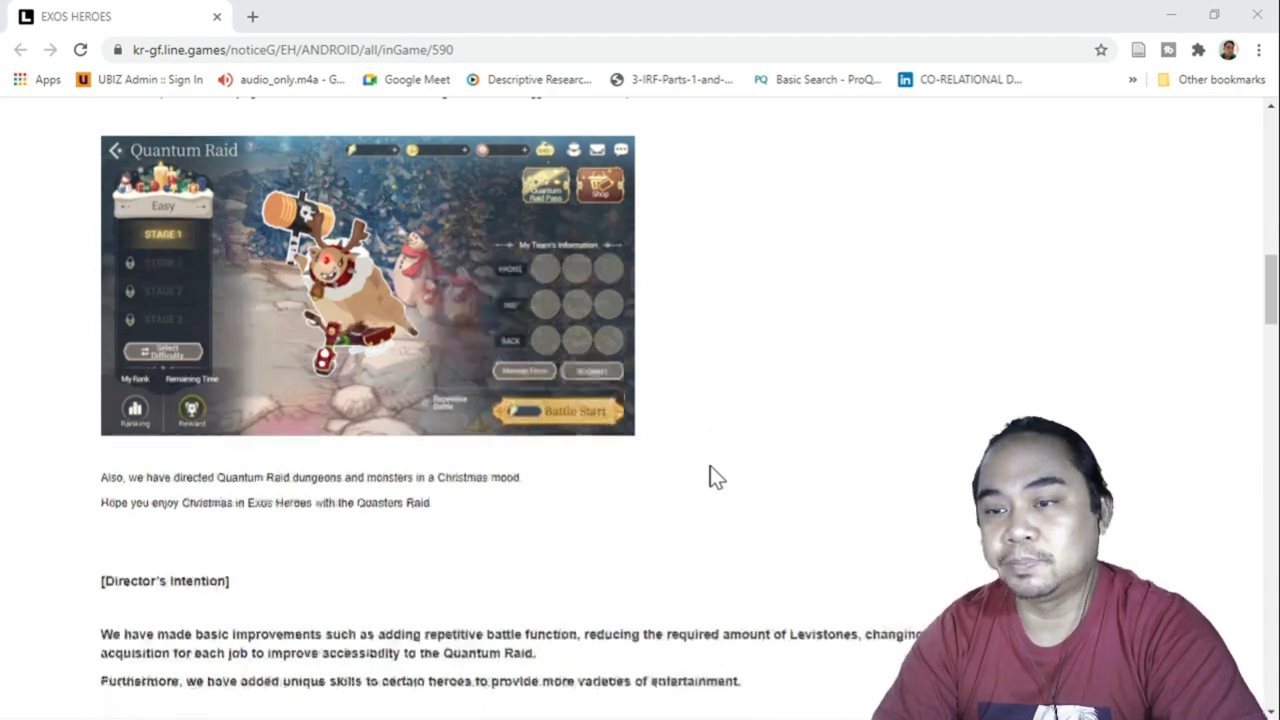
scroll(down, 3)
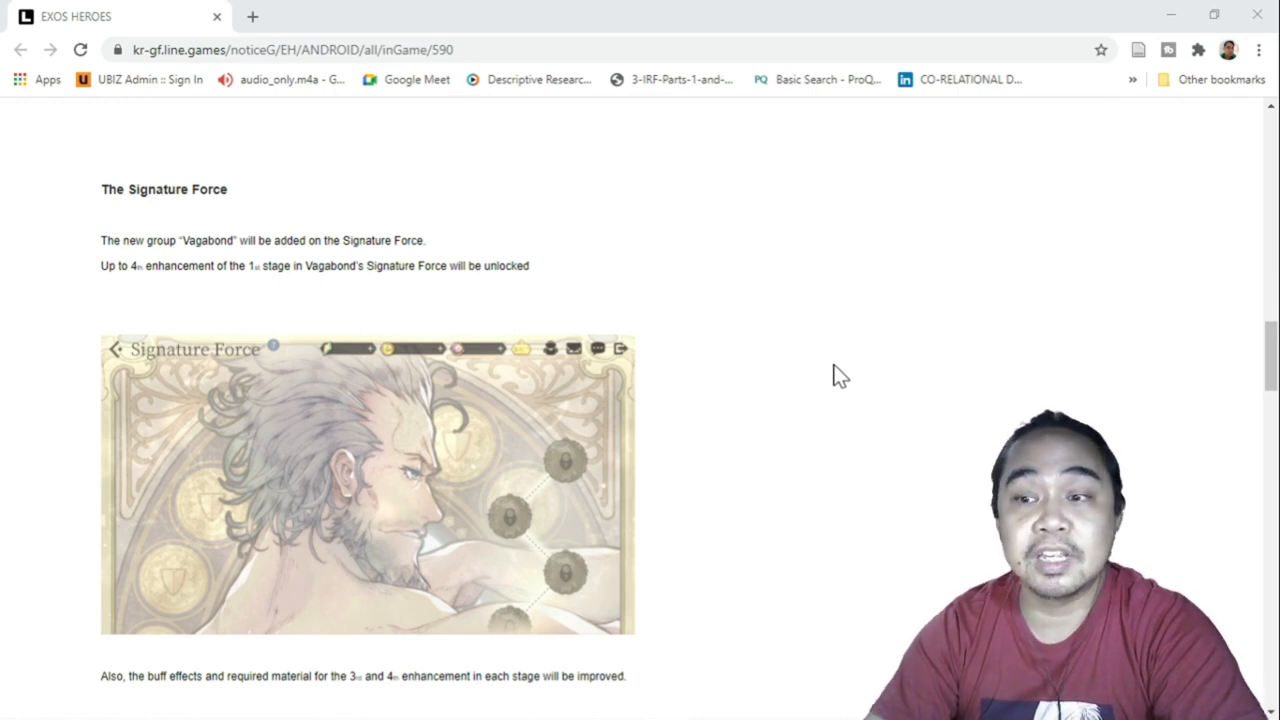
scroll(down, 3)
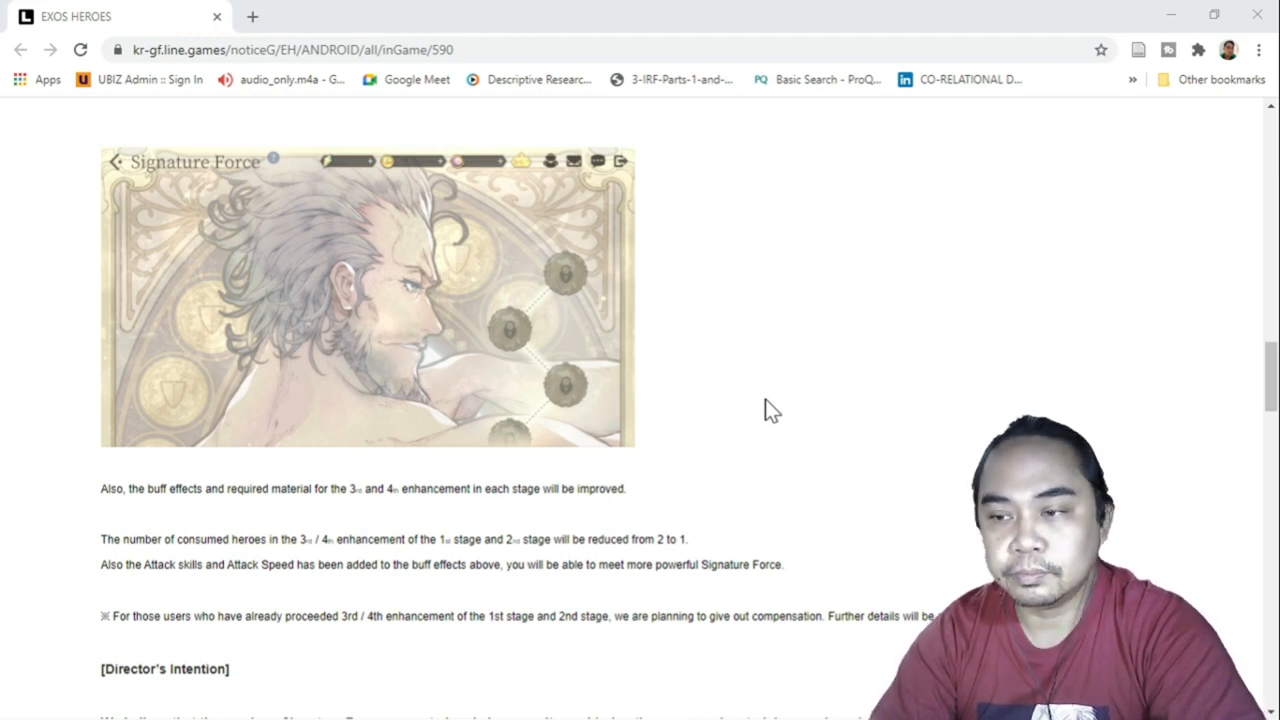
scroll(down, 3)
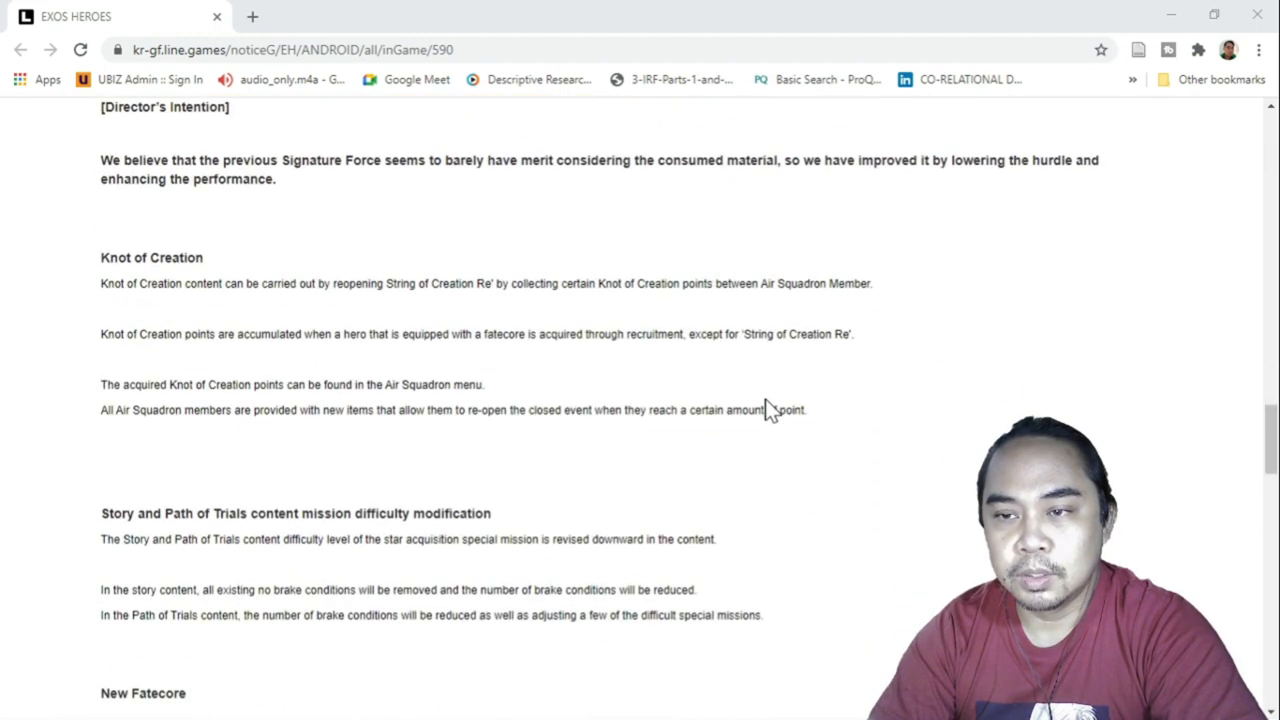
scroll(down, 3)
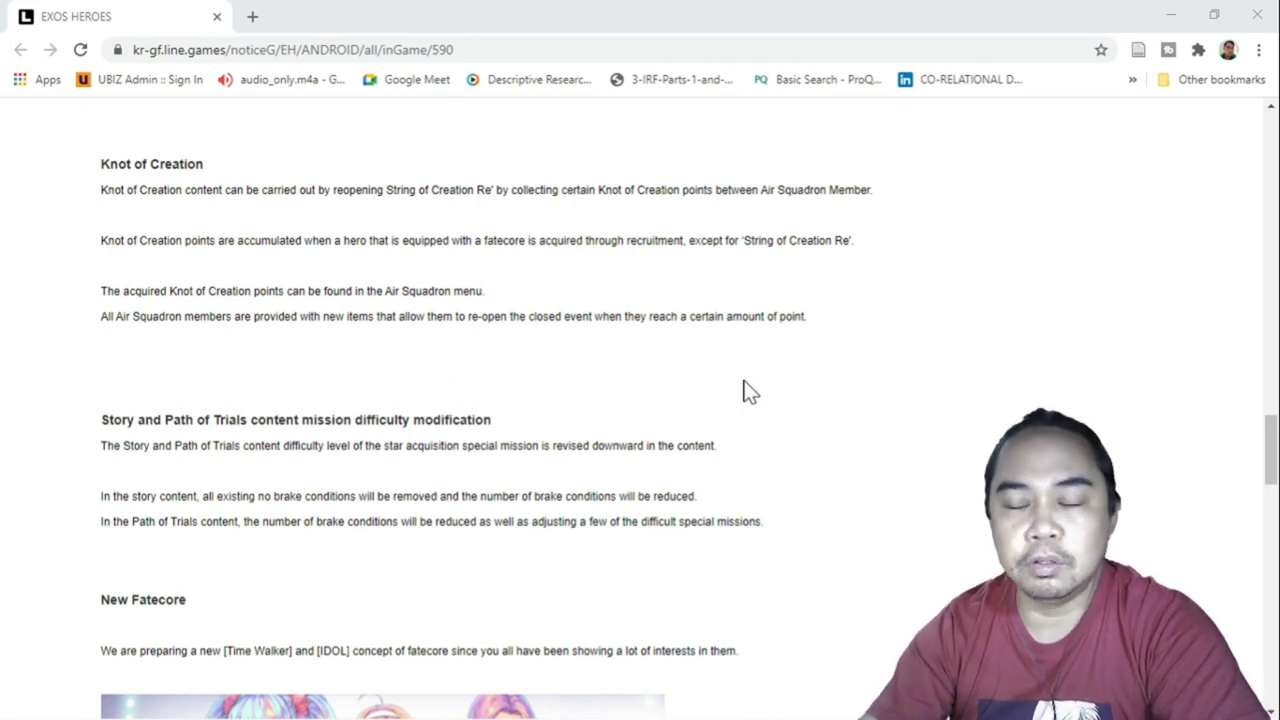
mouse_move(780, 356)
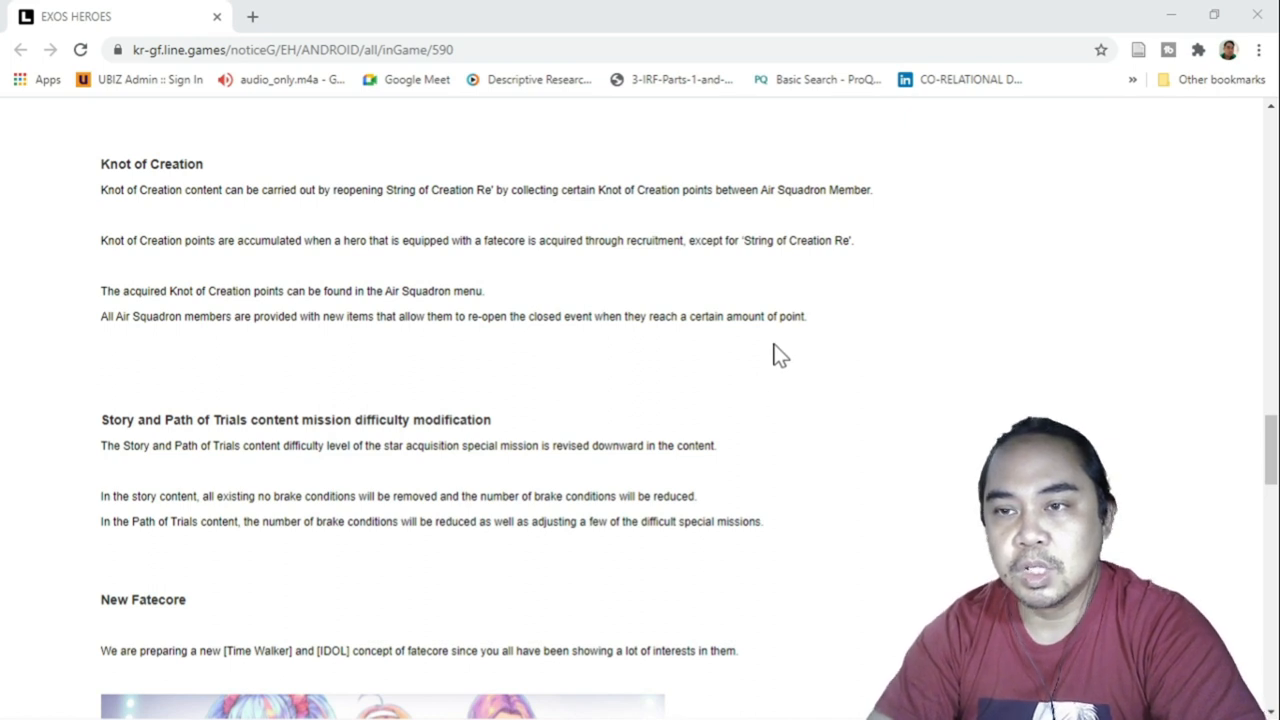
mouse_move(168, 272)
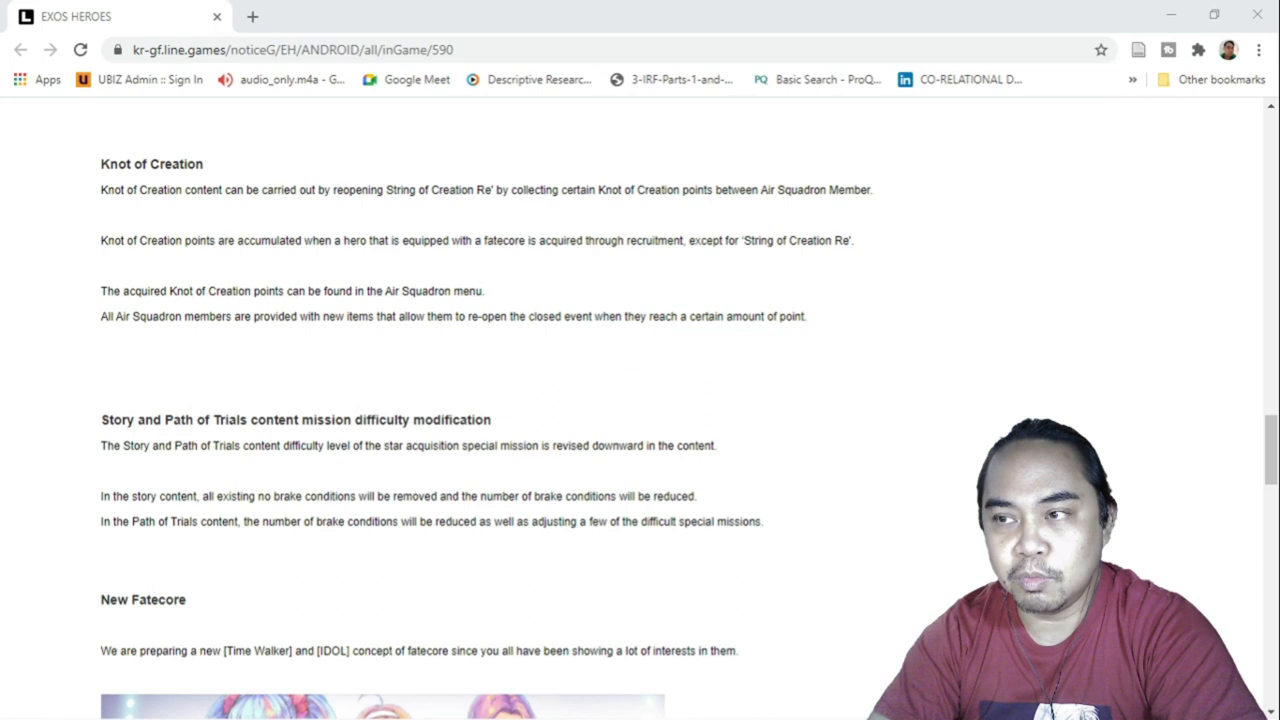
mouse_move(696, 364)
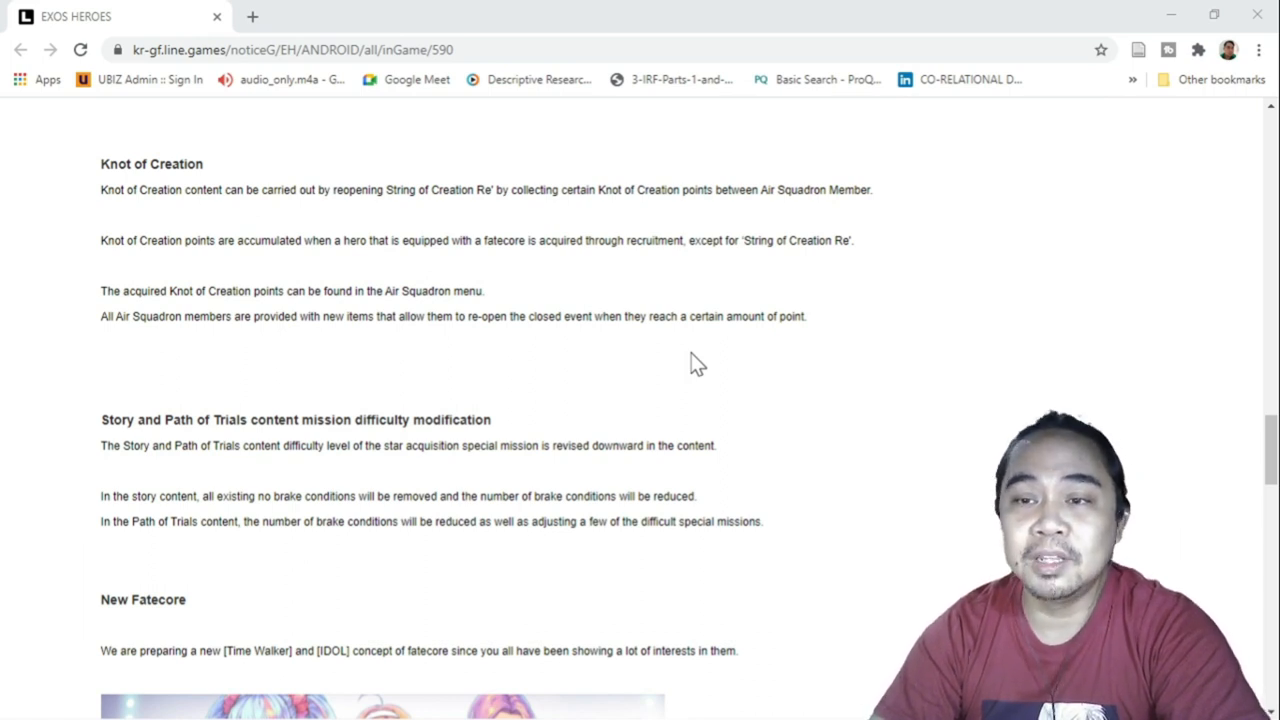
scroll(down, 3)
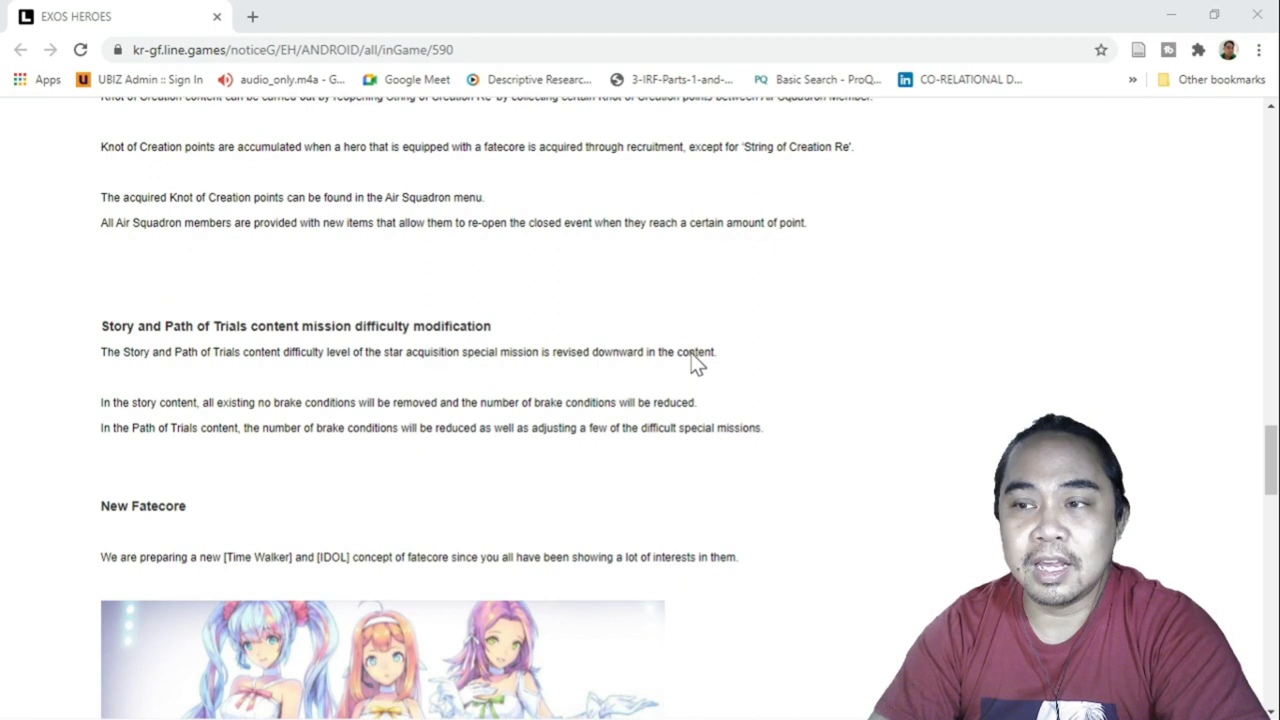
scroll(down, 3)
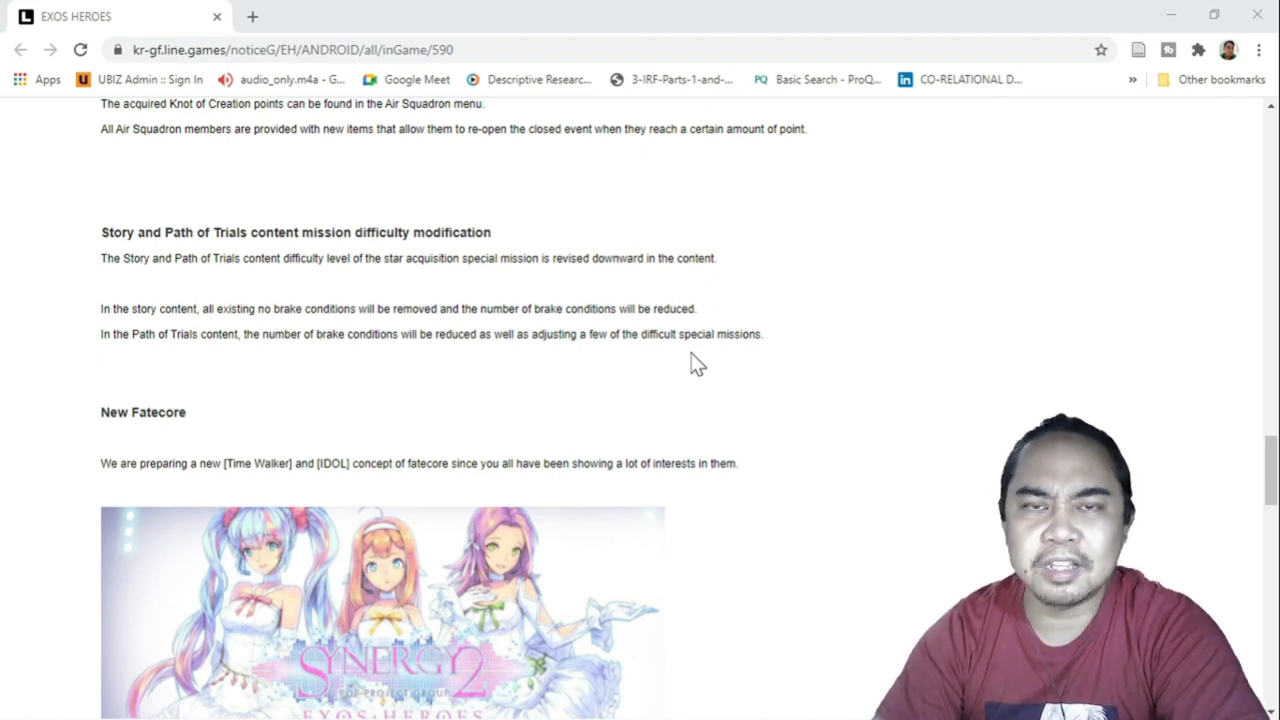
mouse_move(284, 304)
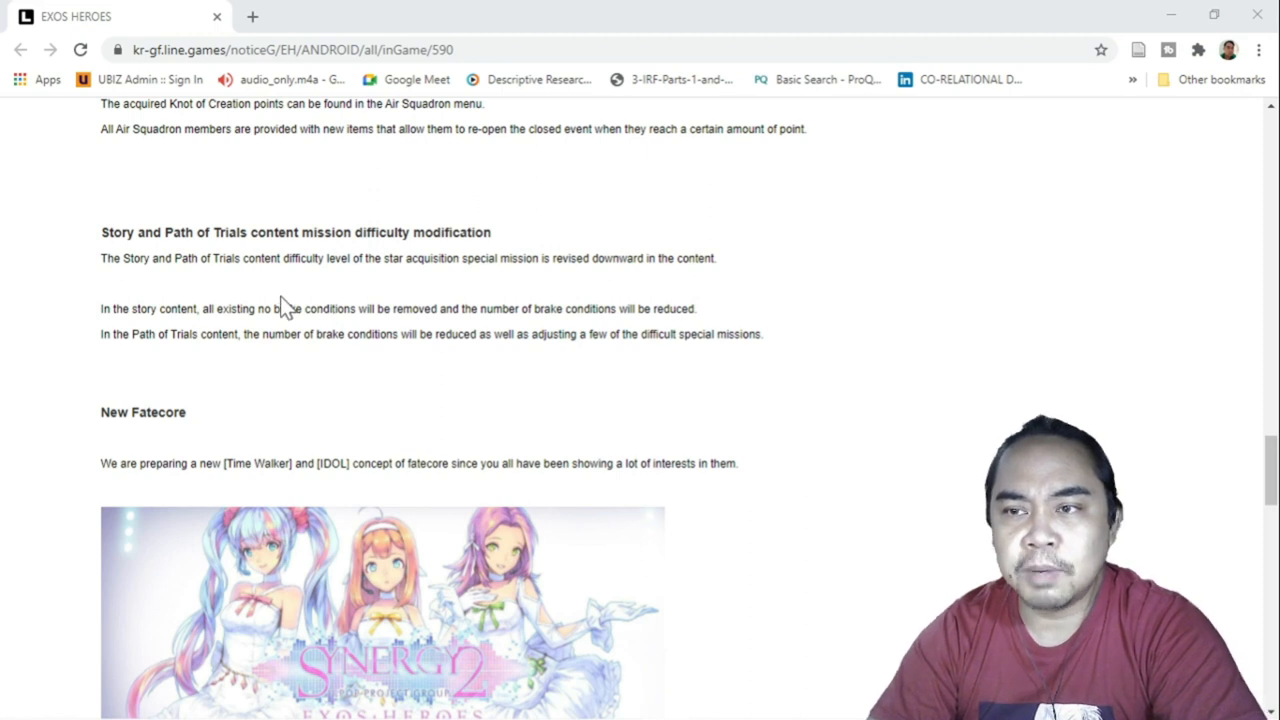
mouse_move(404, 296)
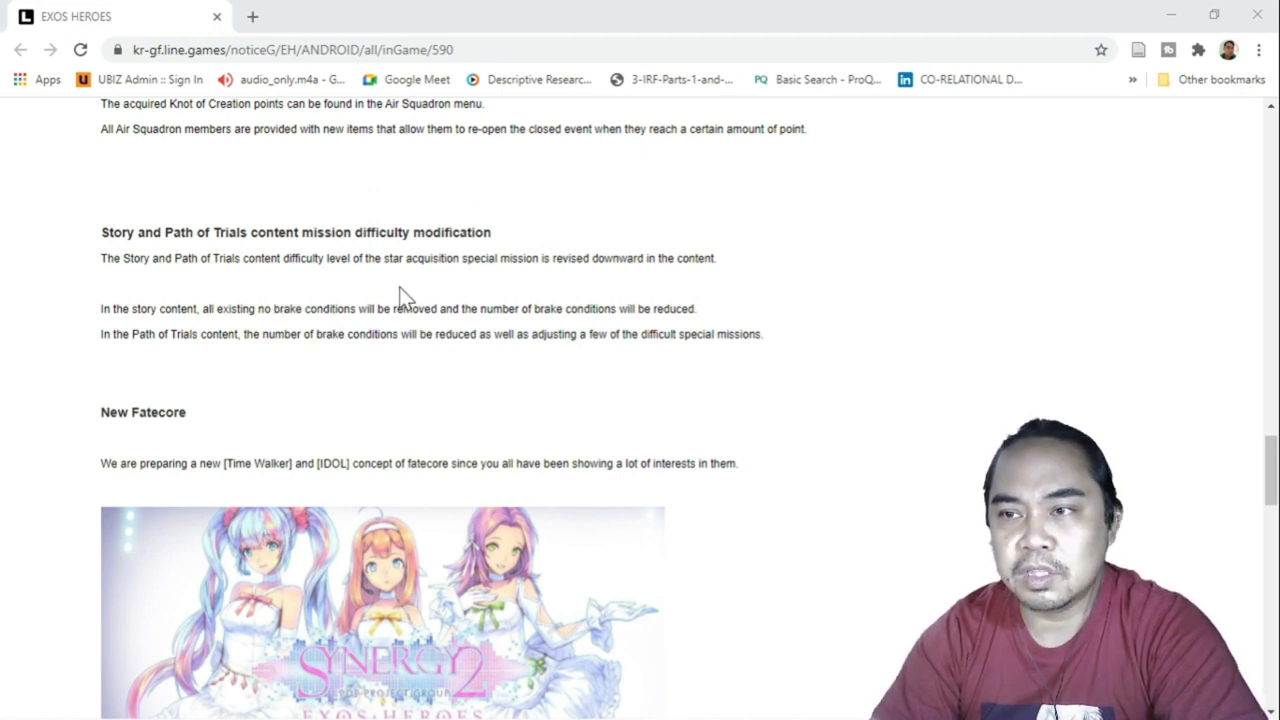
mouse_move(676, 296)
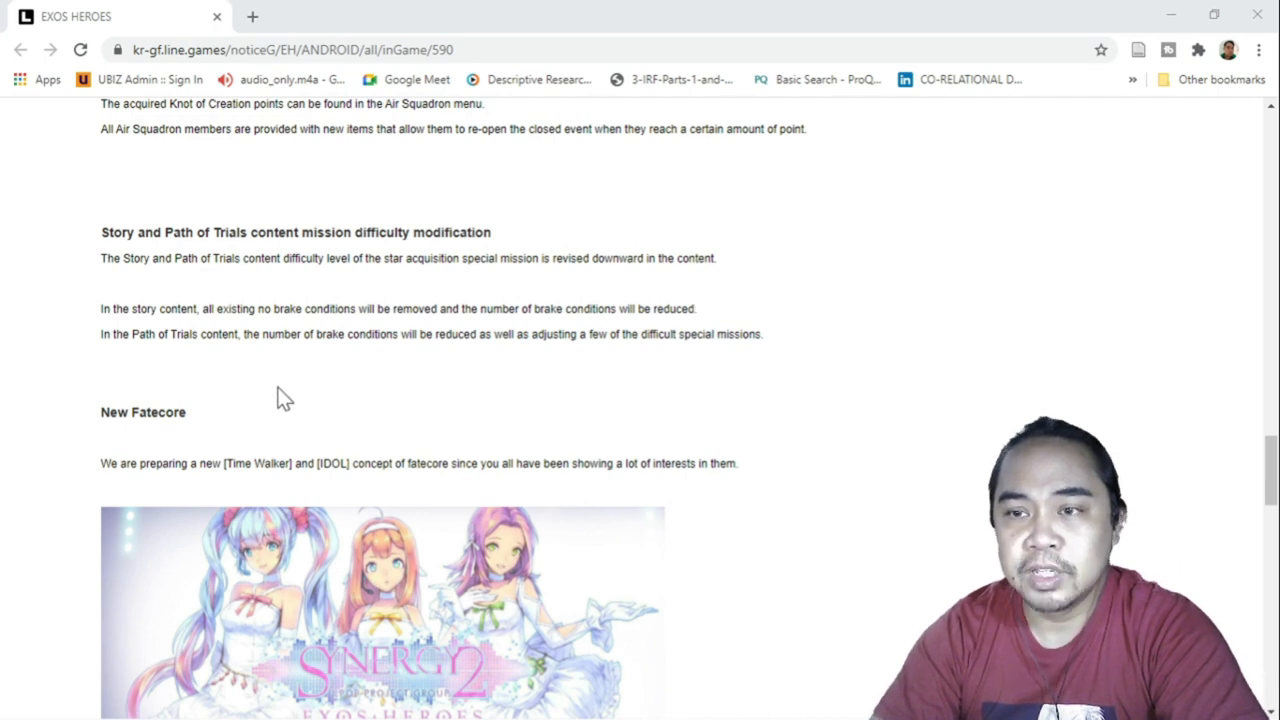
mouse_move(170, 364)
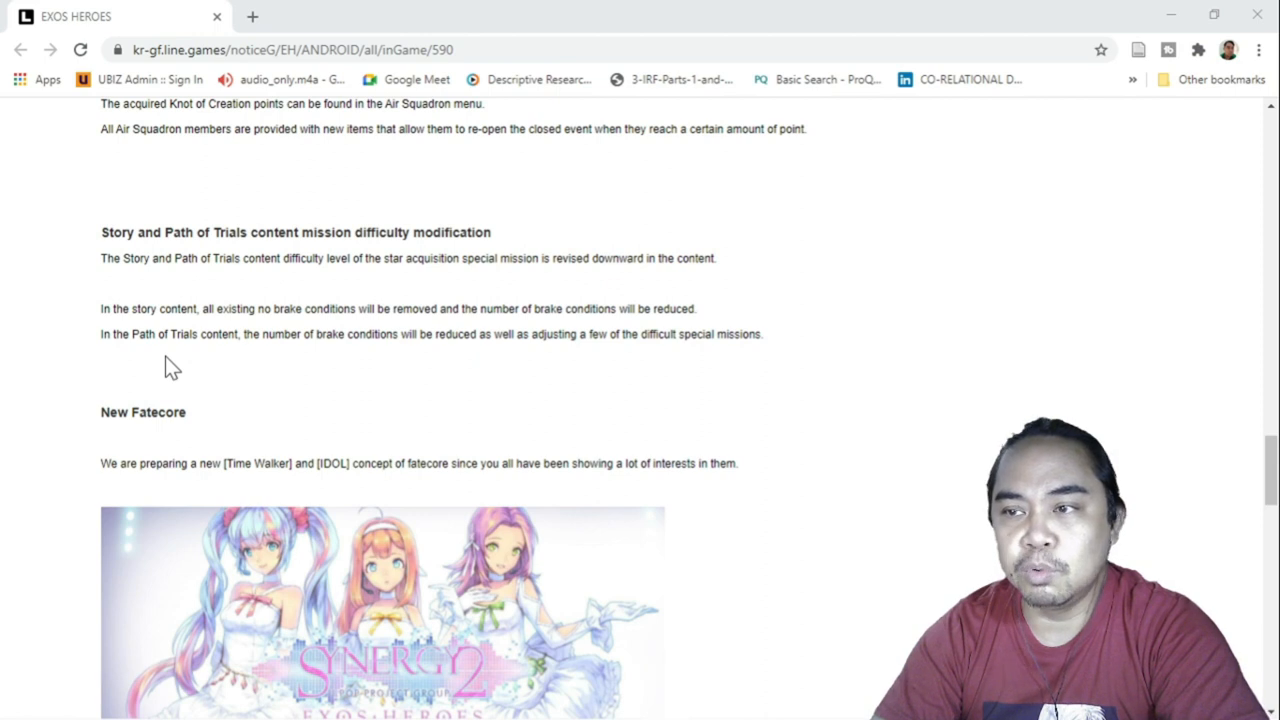
mouse_move(528, 362)
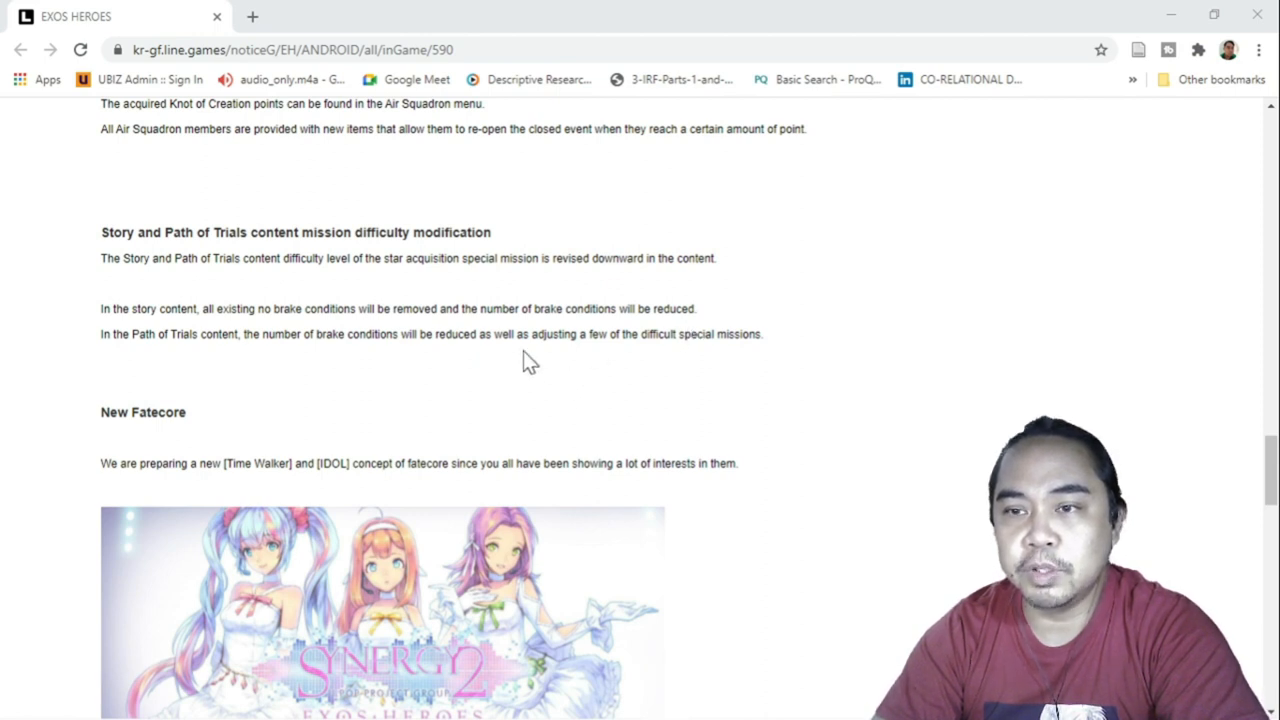
mouse_move(276, 390)
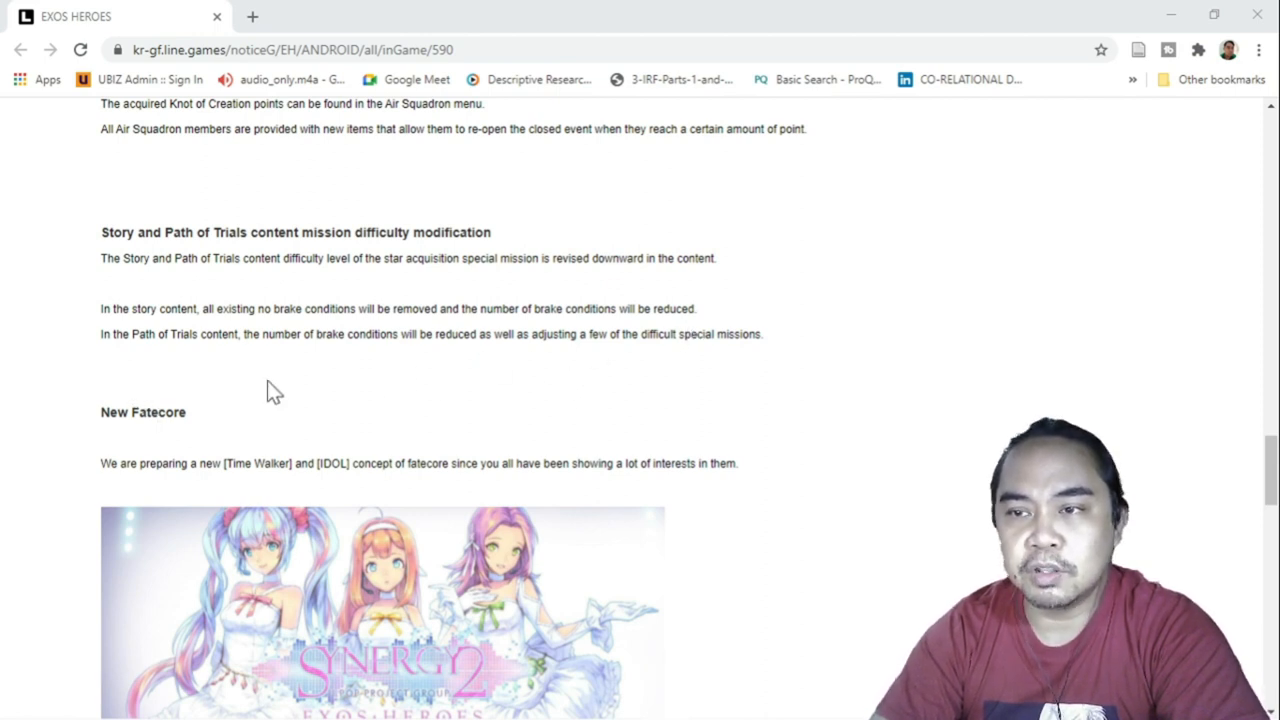
mouse_move(472, 388)
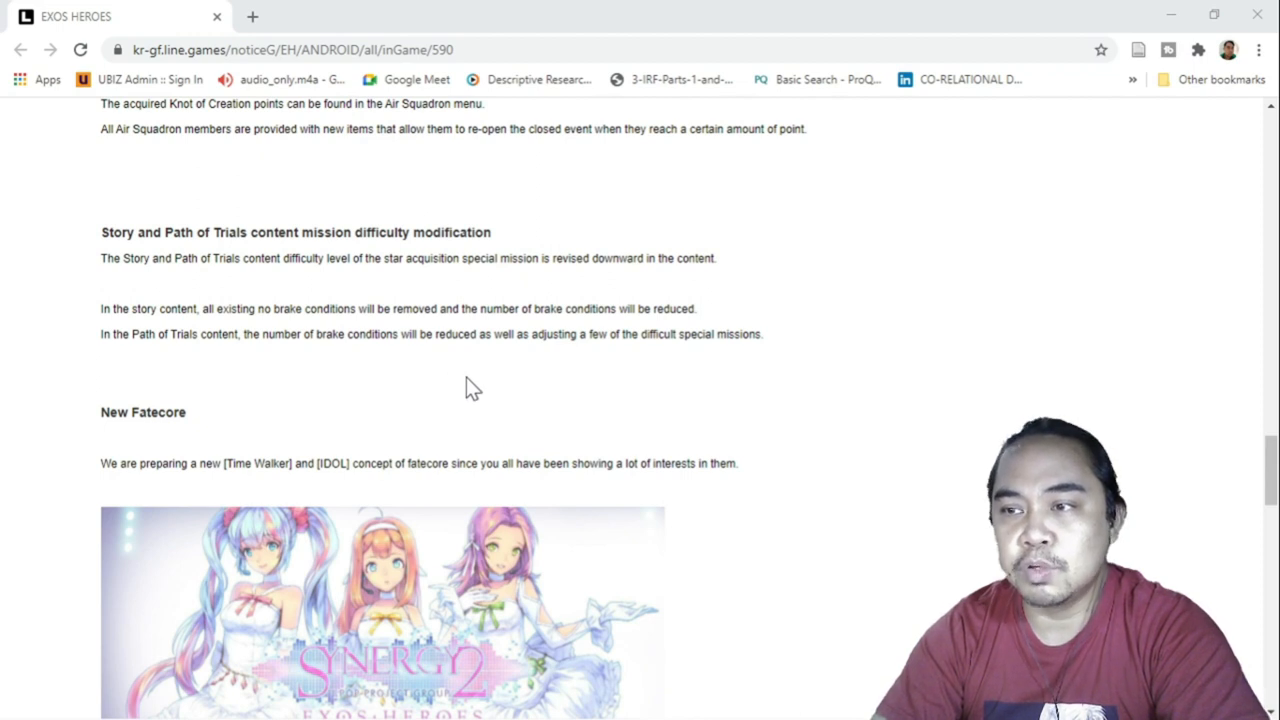
mouse_move(764, 384)
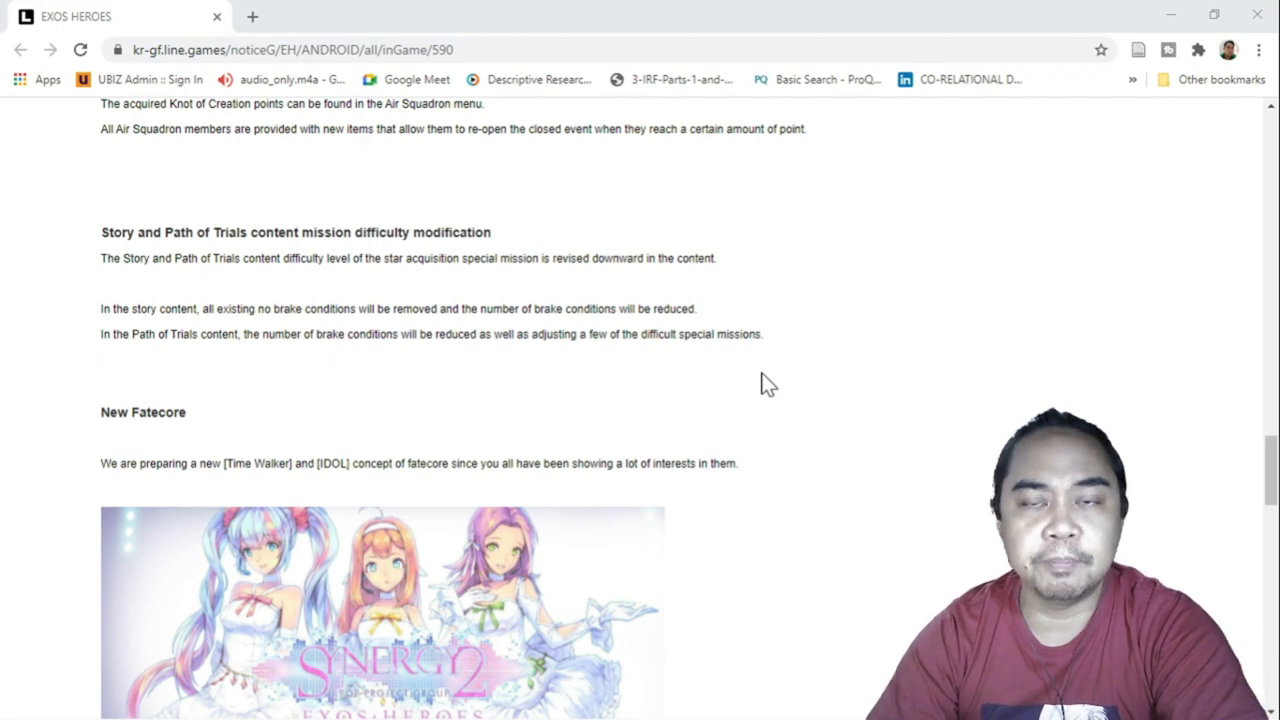
scroll(down, 3)
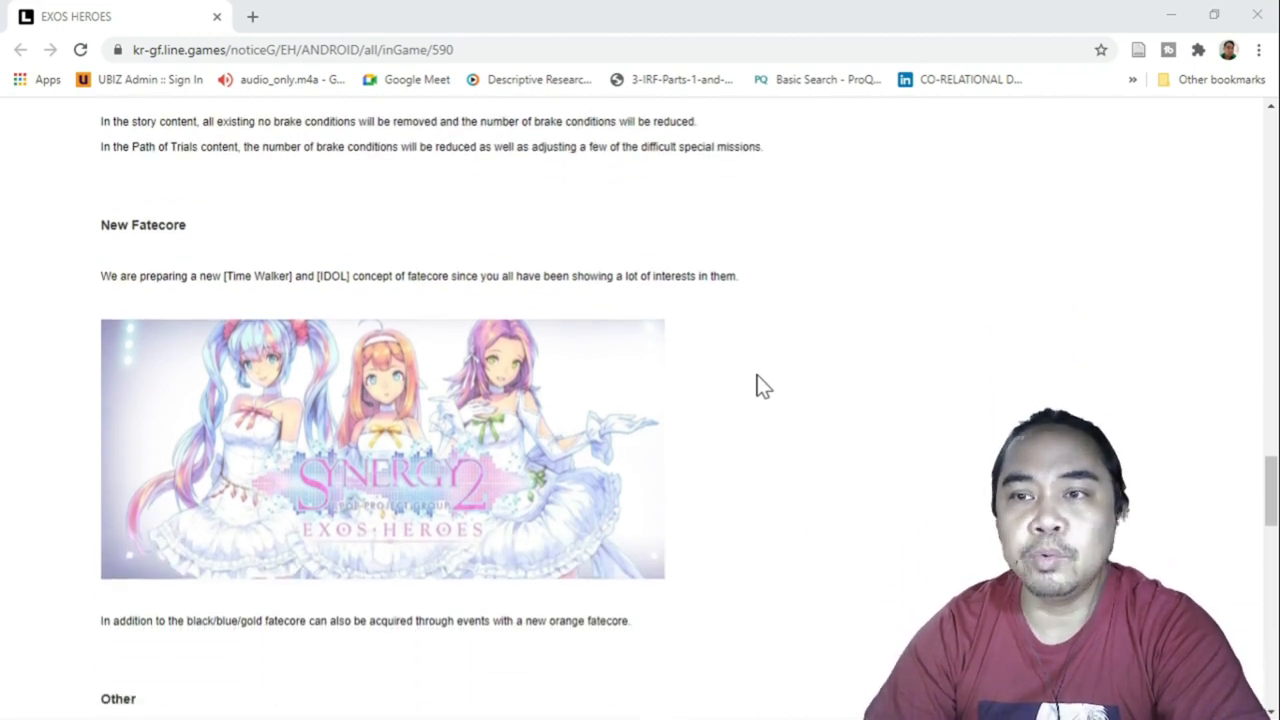
scroll(down, 3)
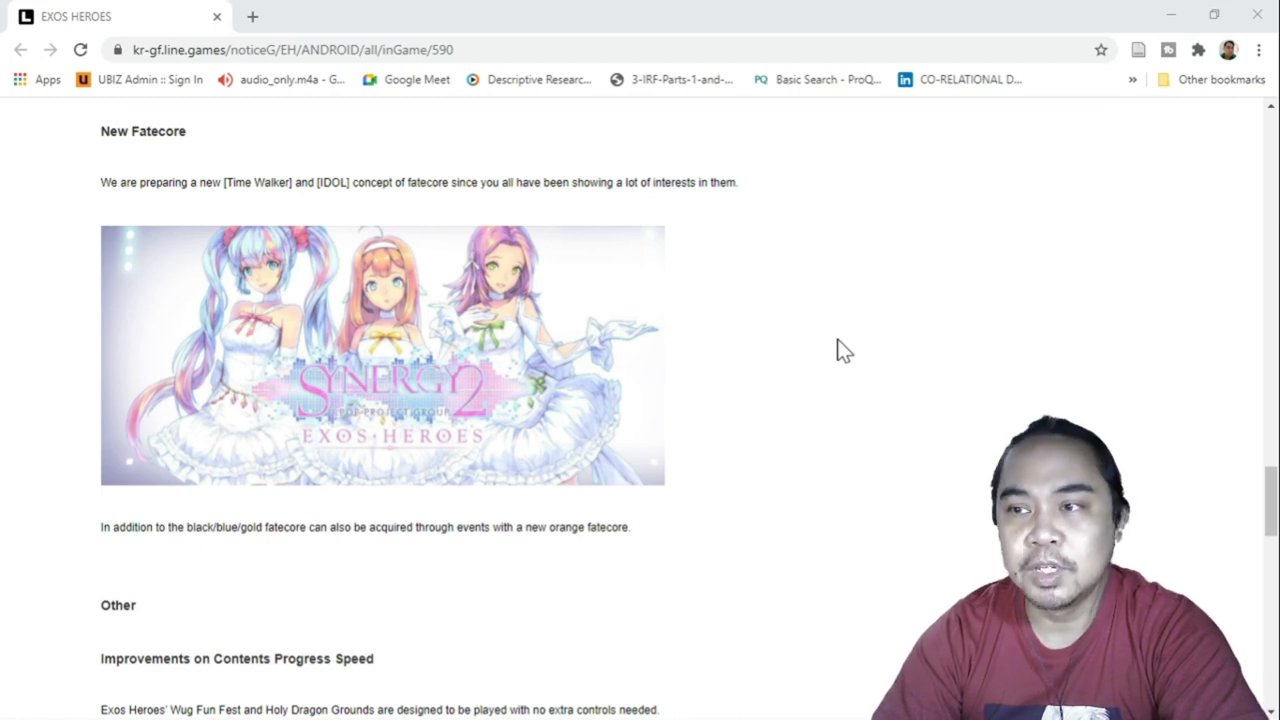
mouse_move(916, 436)
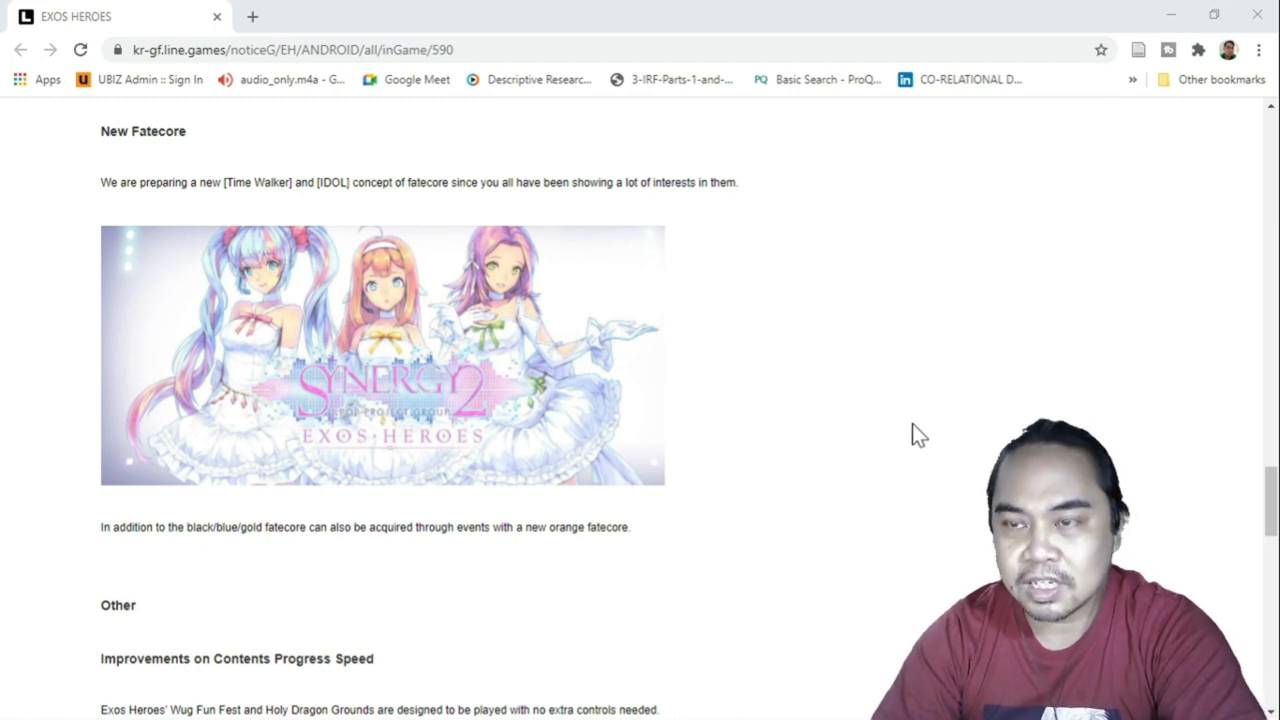
mouse_move(864, 476)
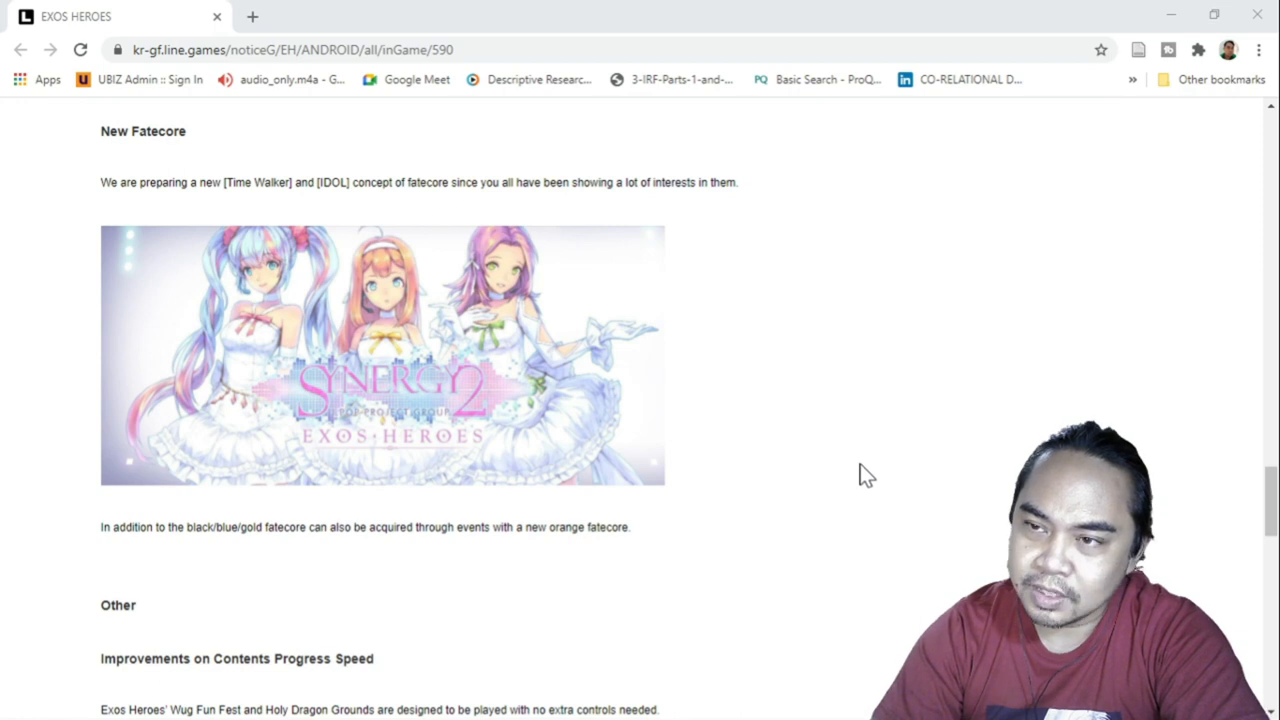
mouse_move(830, 442)
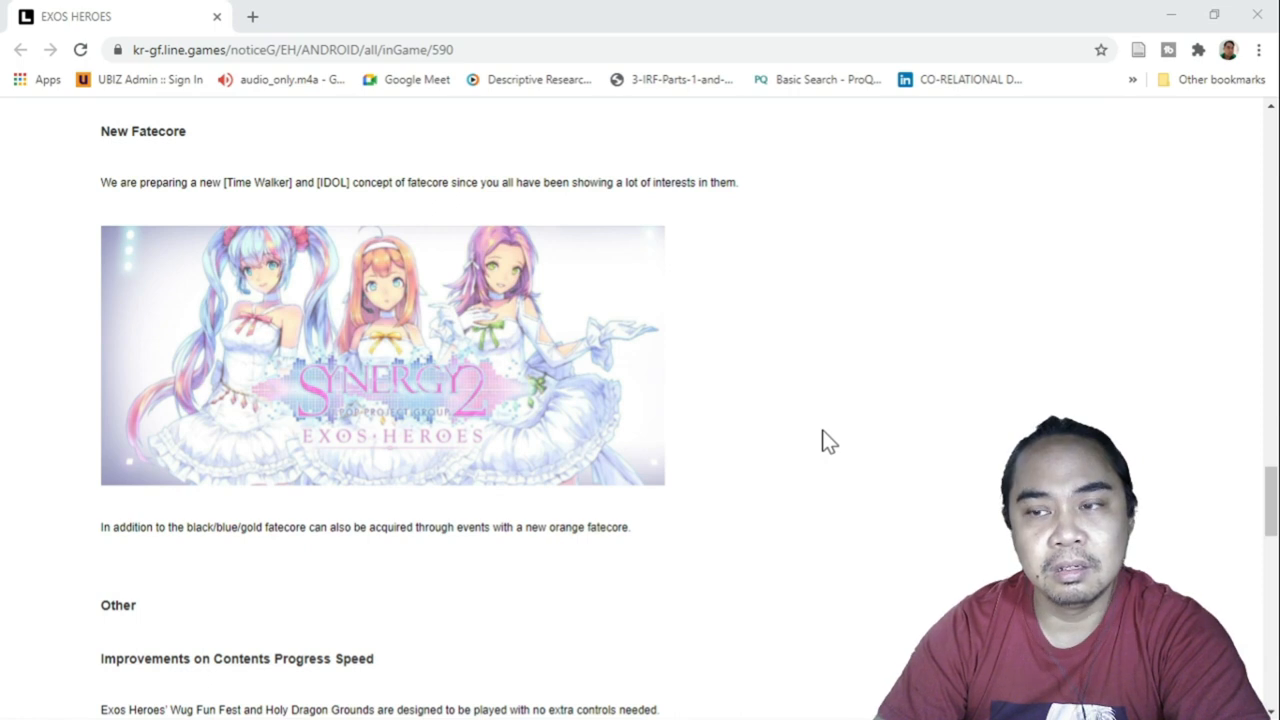
mouse_move(218, 636)
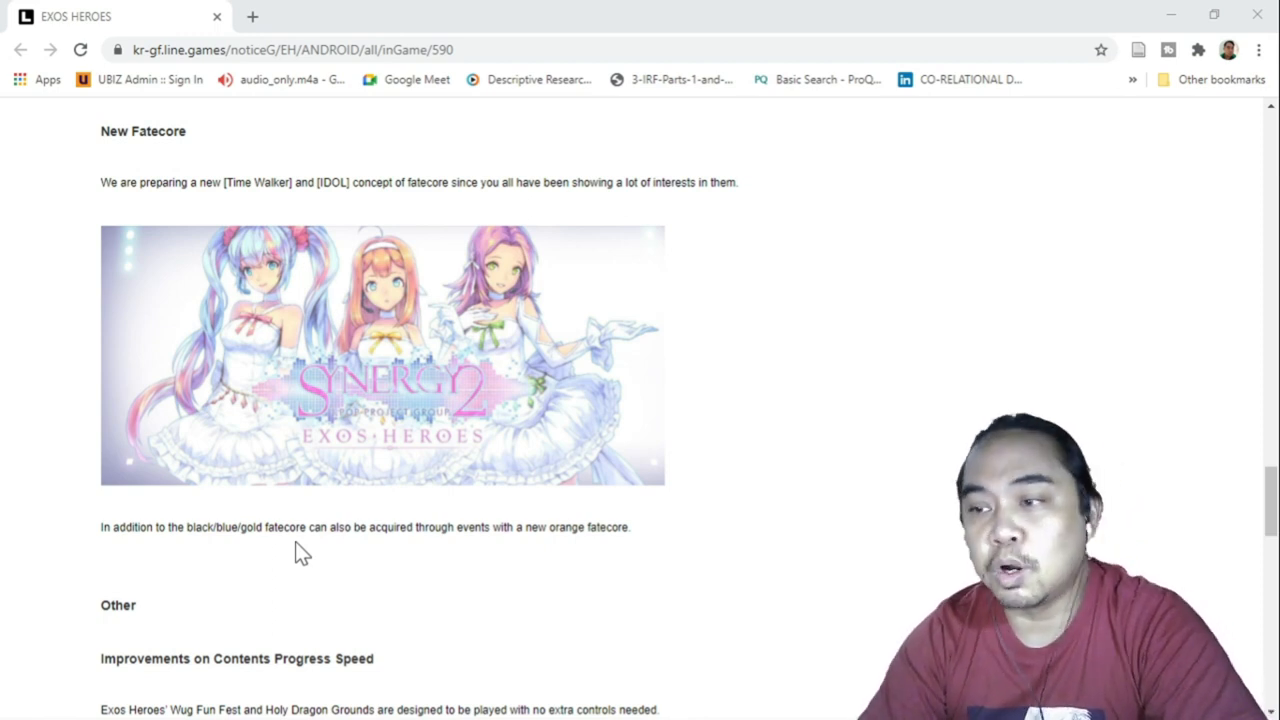
mouse_move(392, 560)
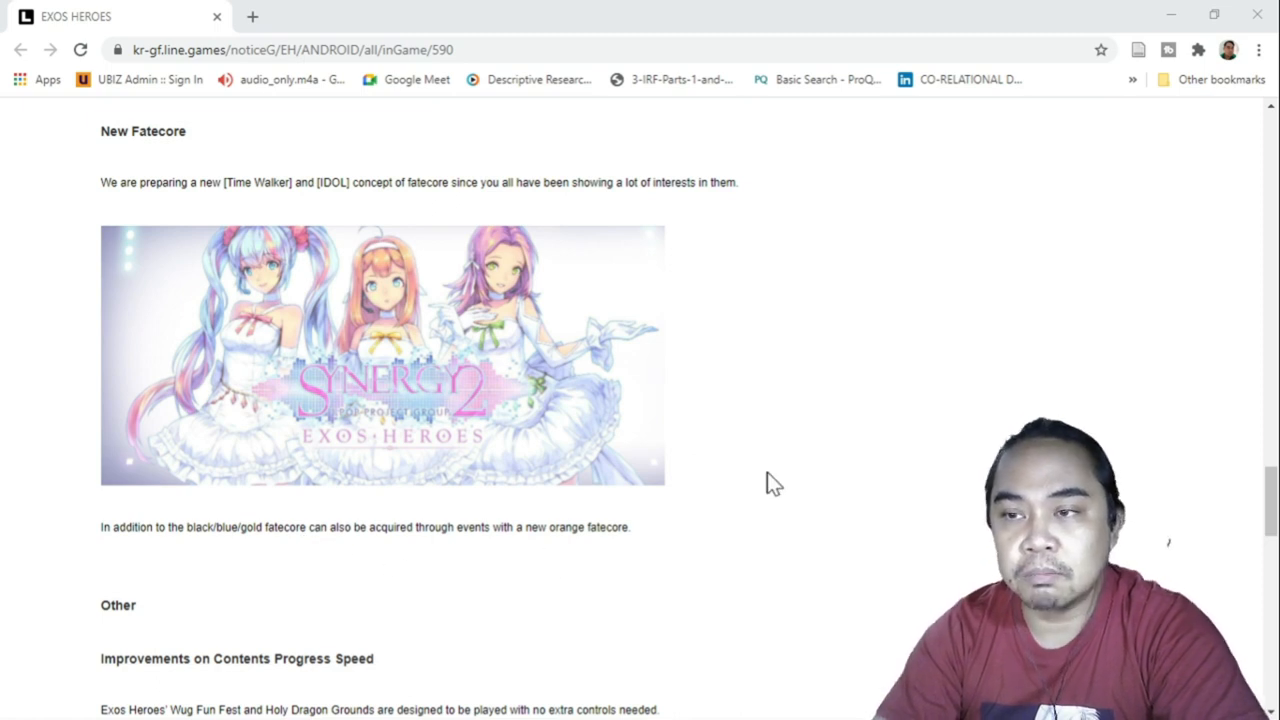
scroll(down, 3)
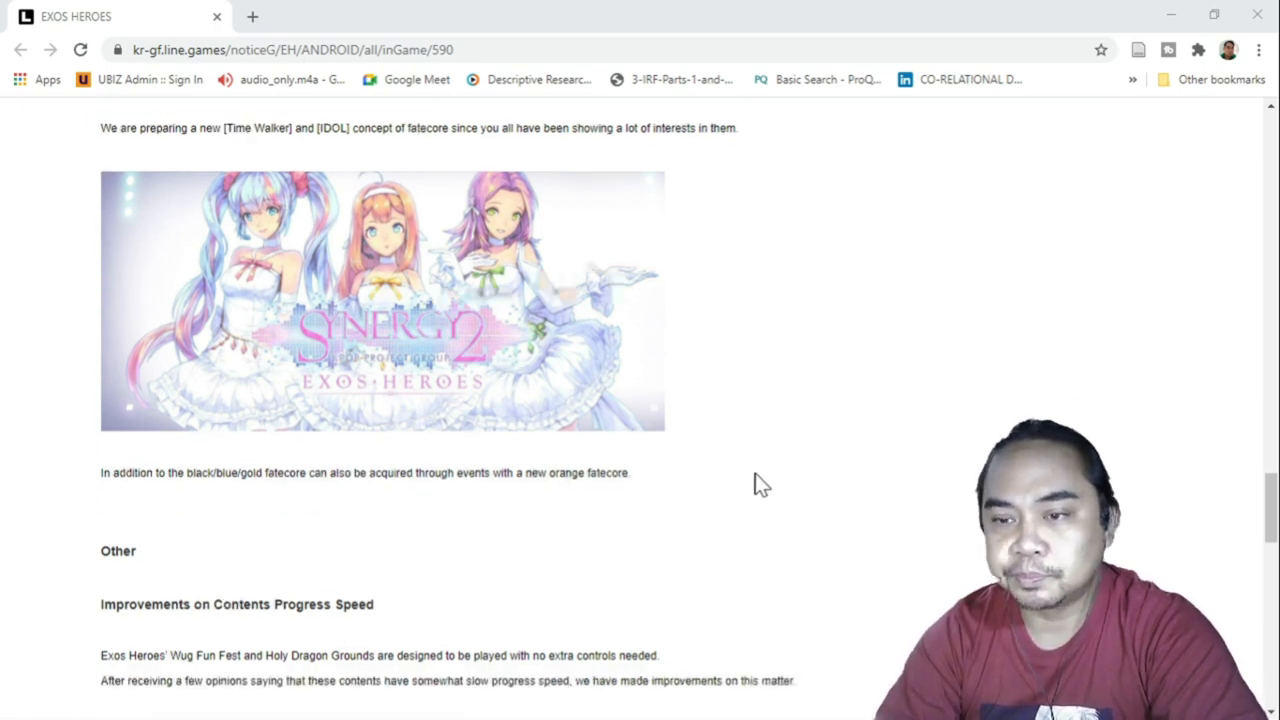
scroll(down, 3)
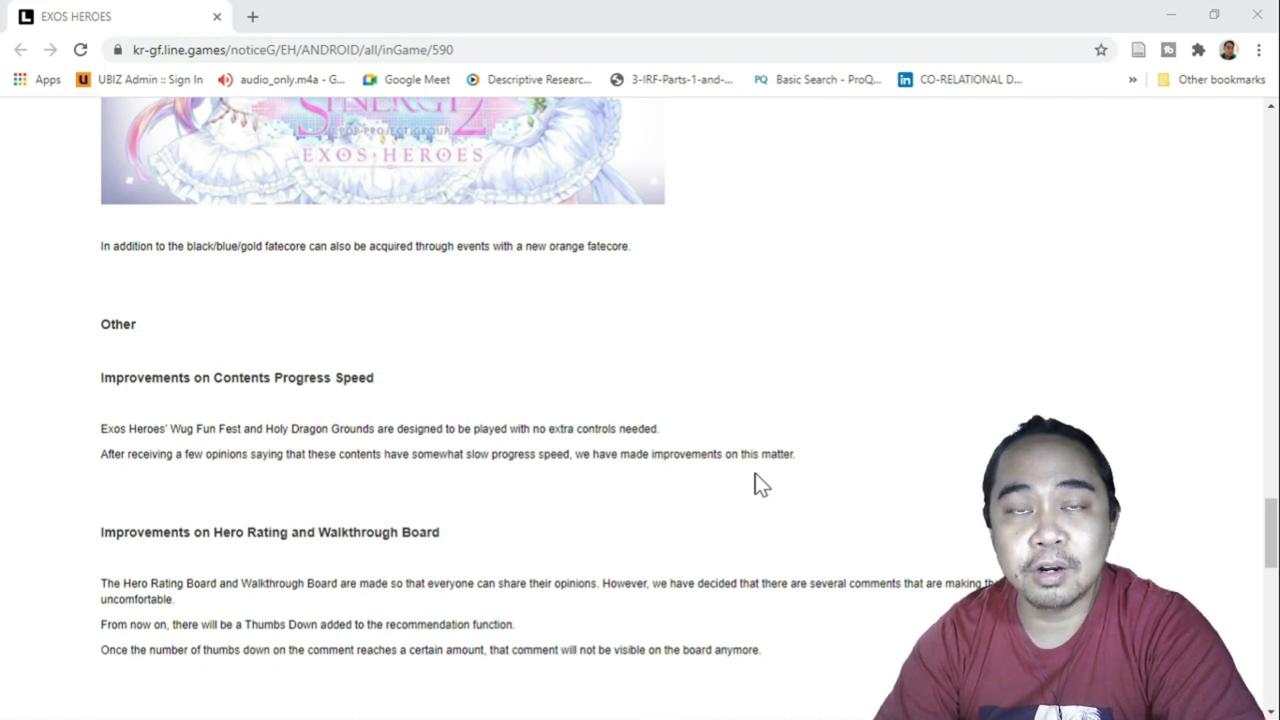
scroll(down, 3)
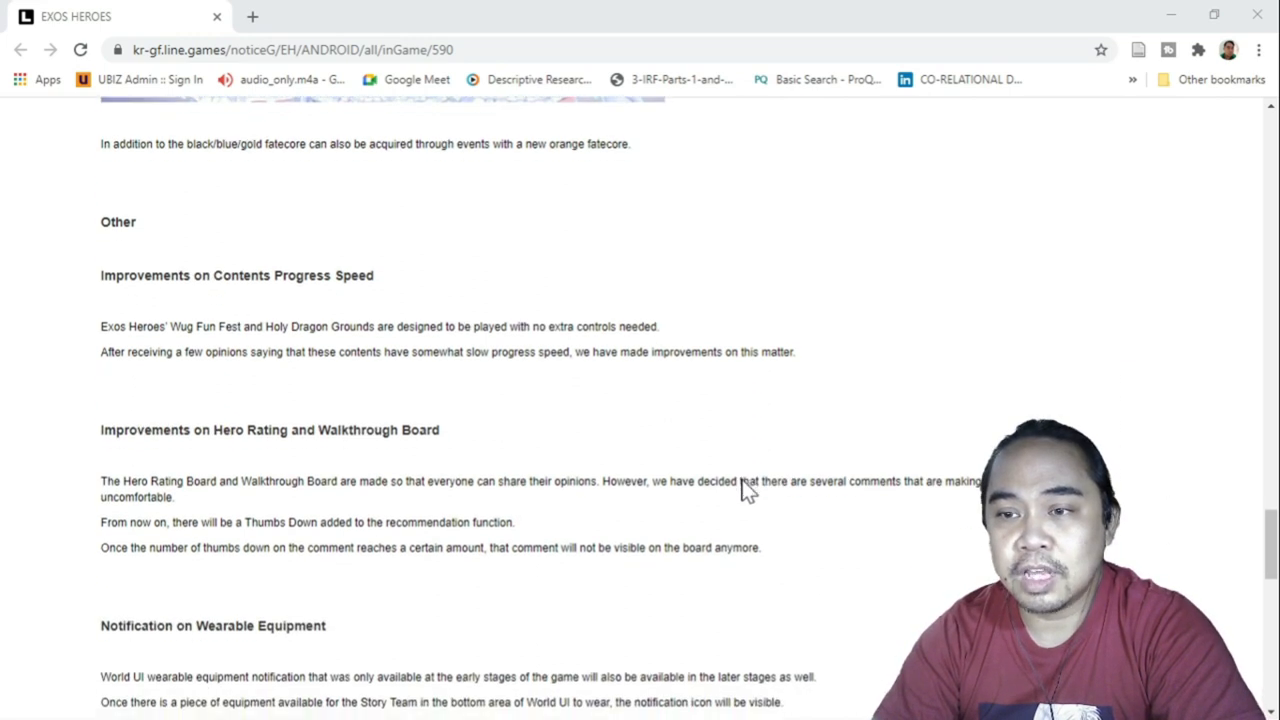
scroll(down, 3)
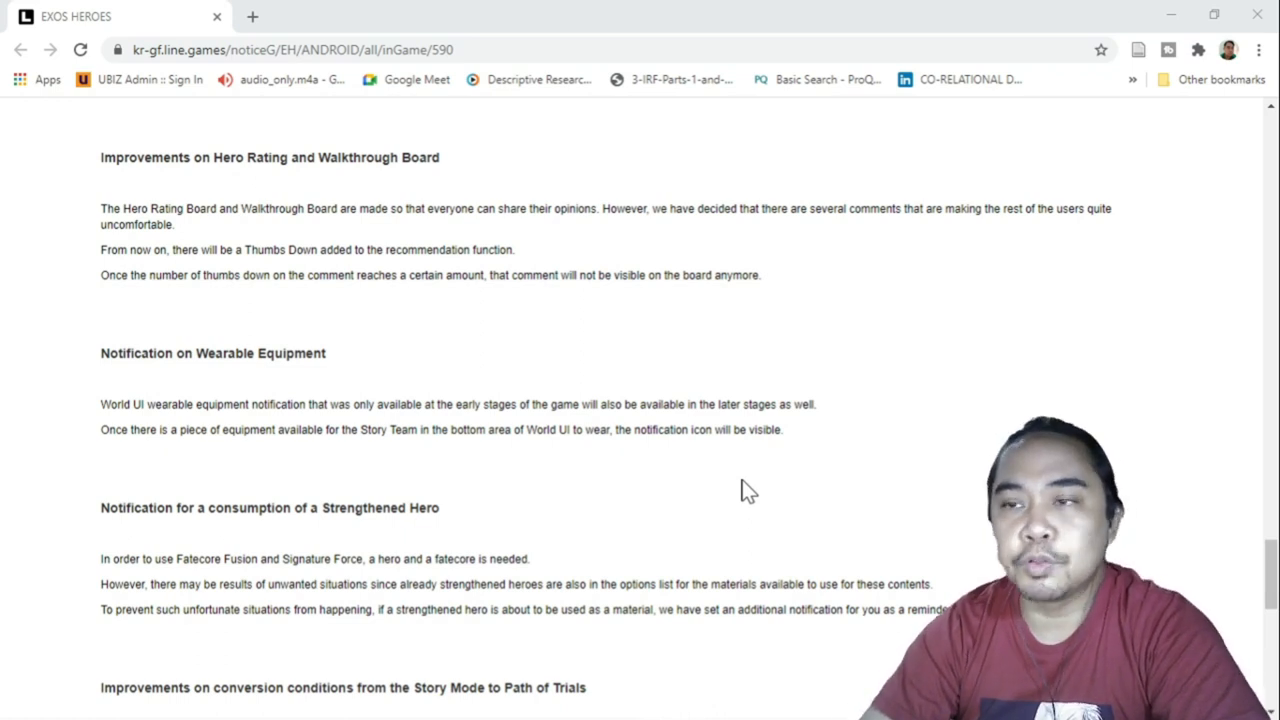
mouse_move(730, 362)
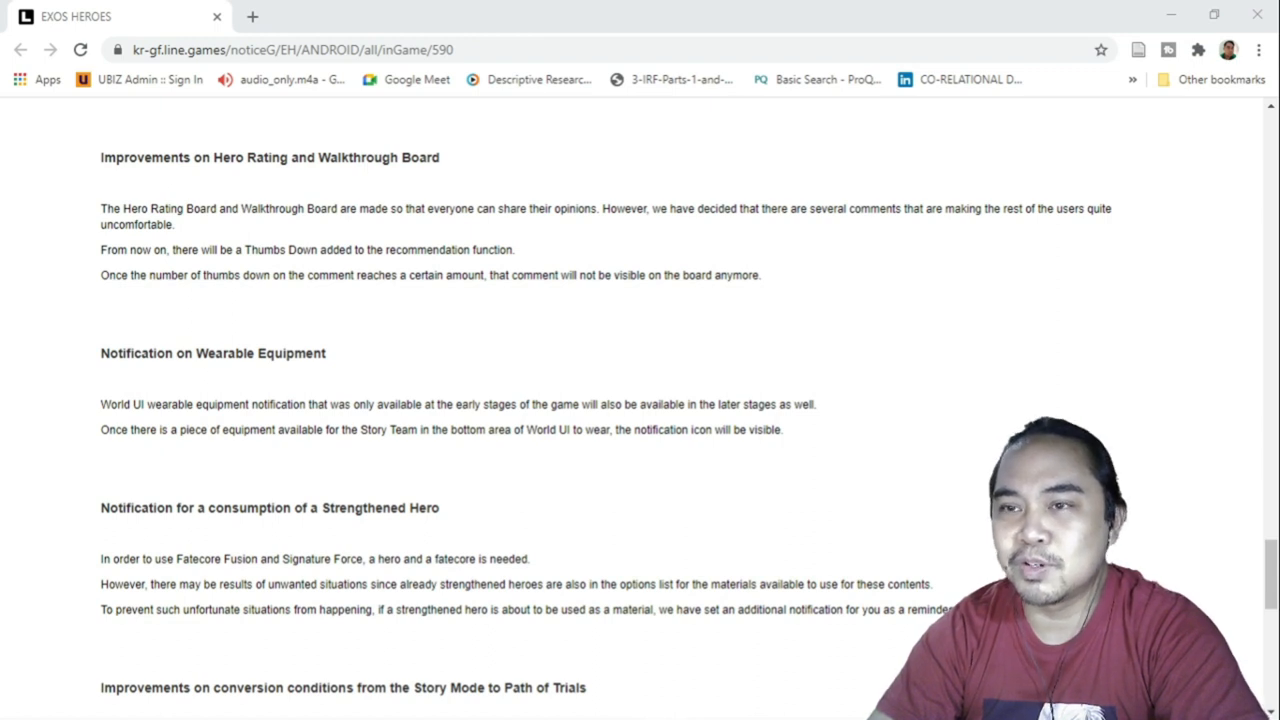
mouse_move(684, 380)
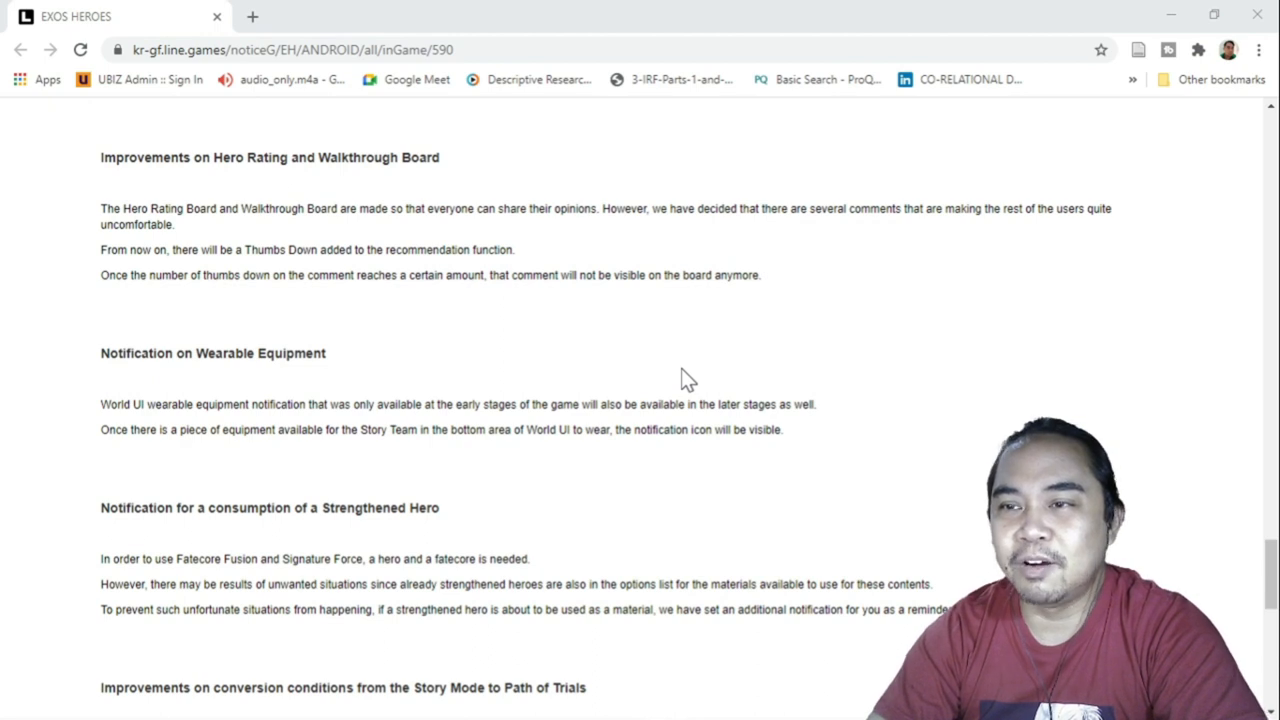
mouse_move(548, 300)
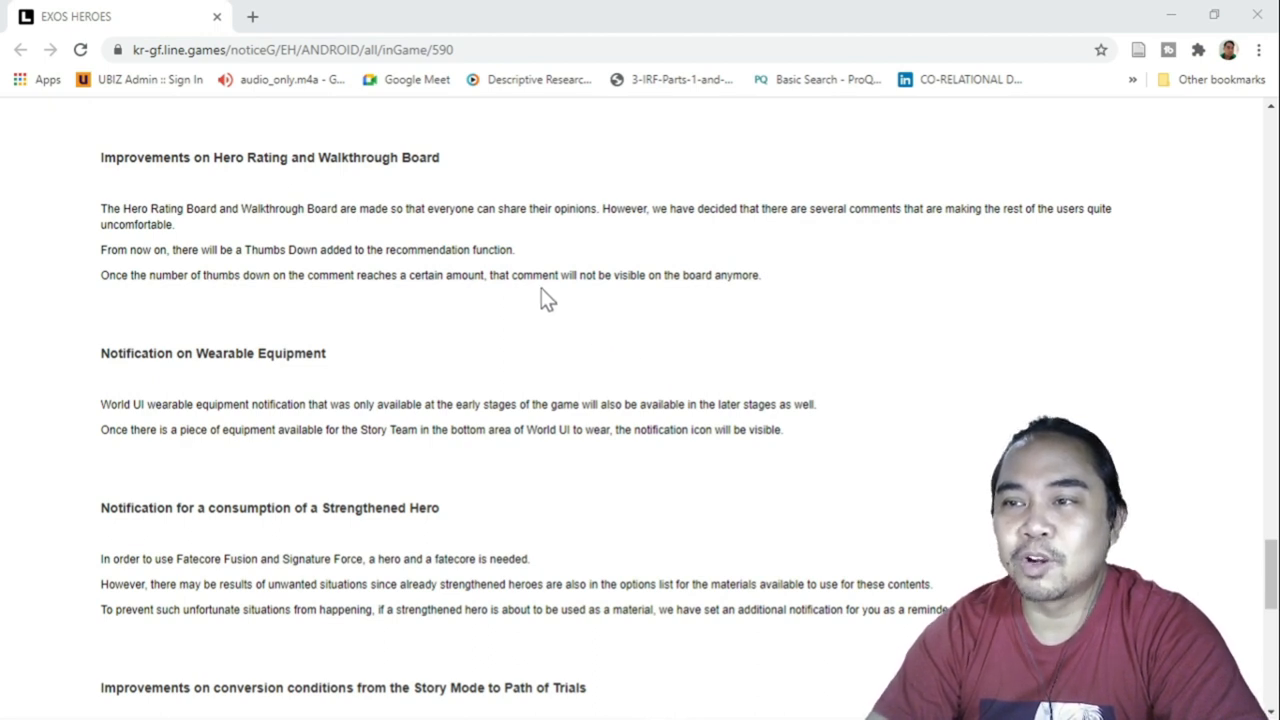
mouse_move(532, 336)
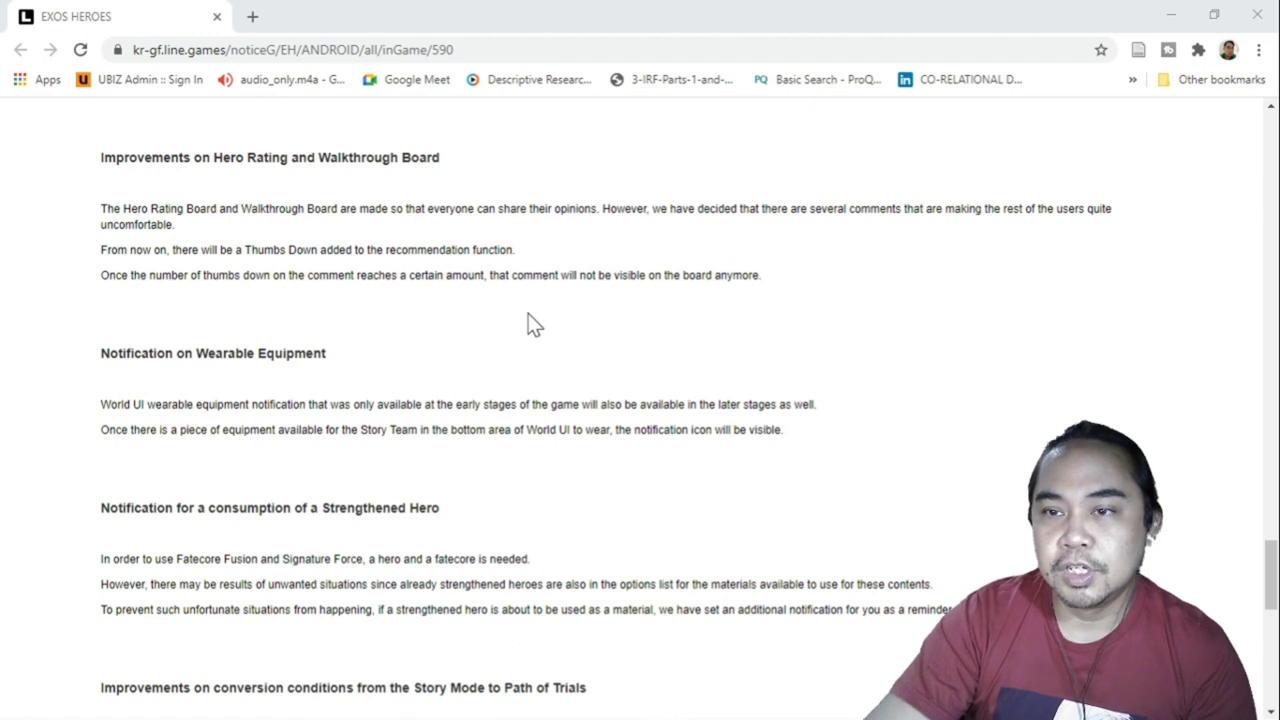
scroll(down, 3)
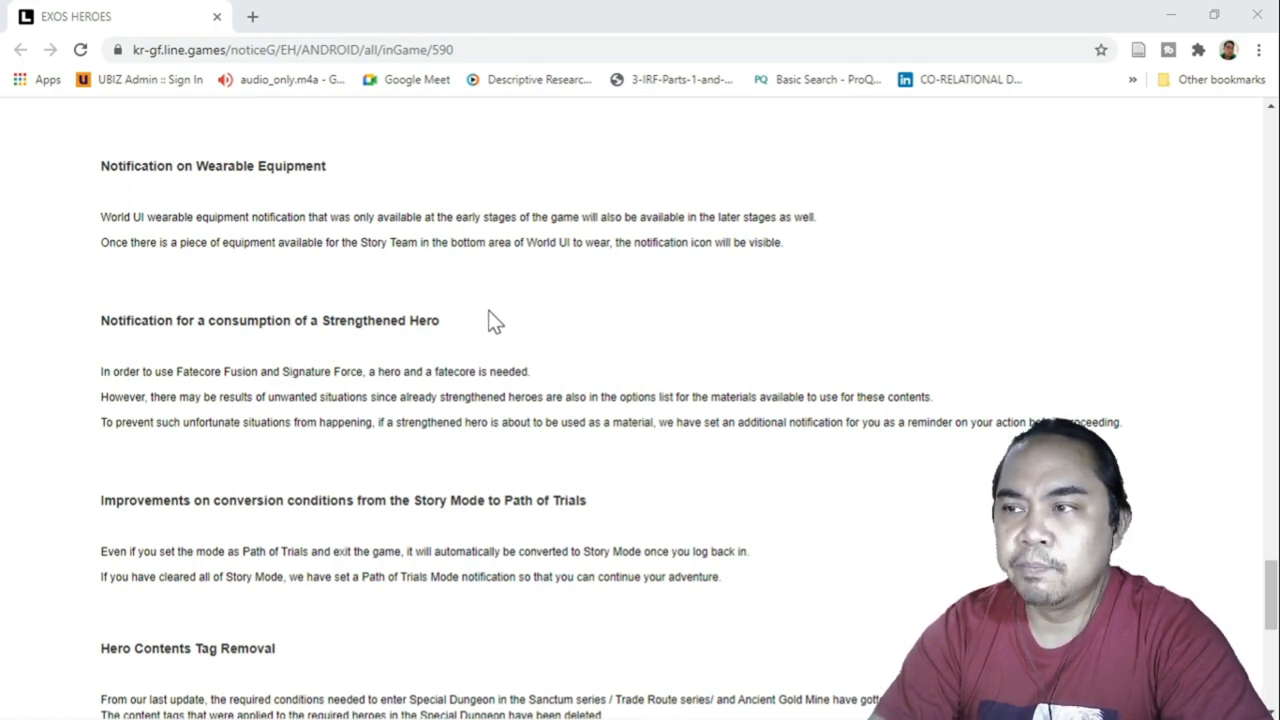
mouse_move(670, 290)
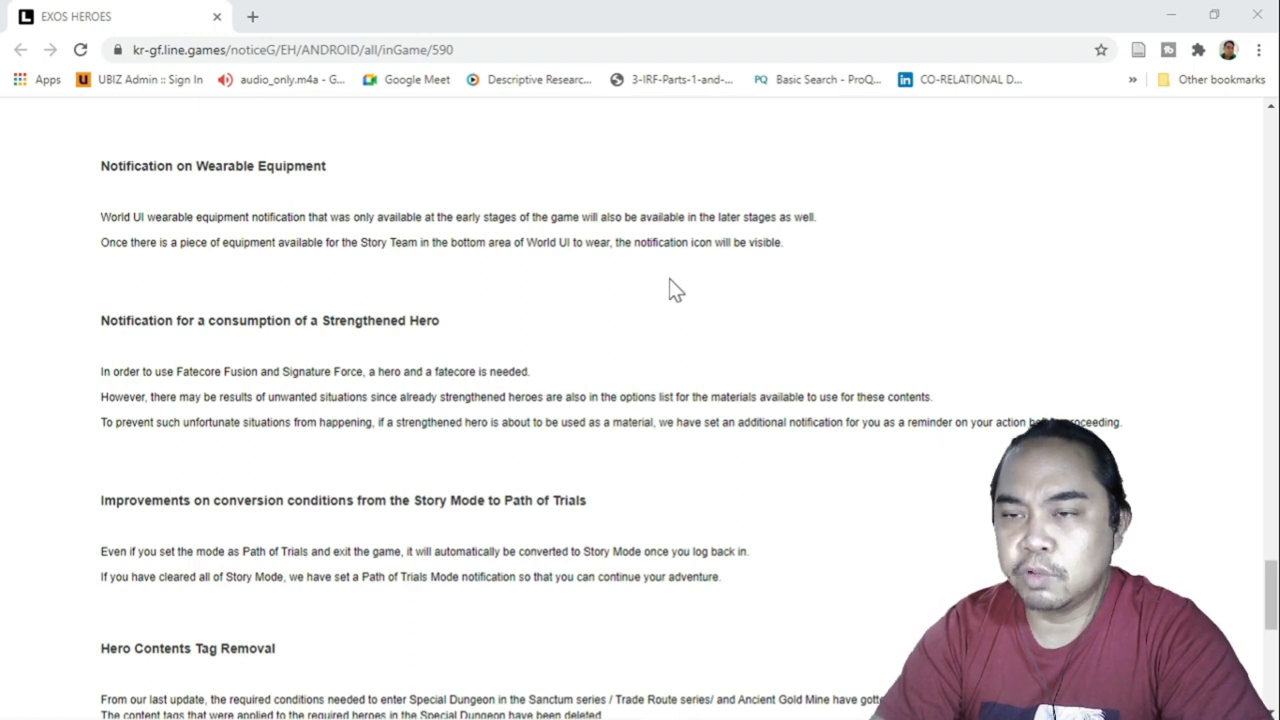
scroll(down, 3)
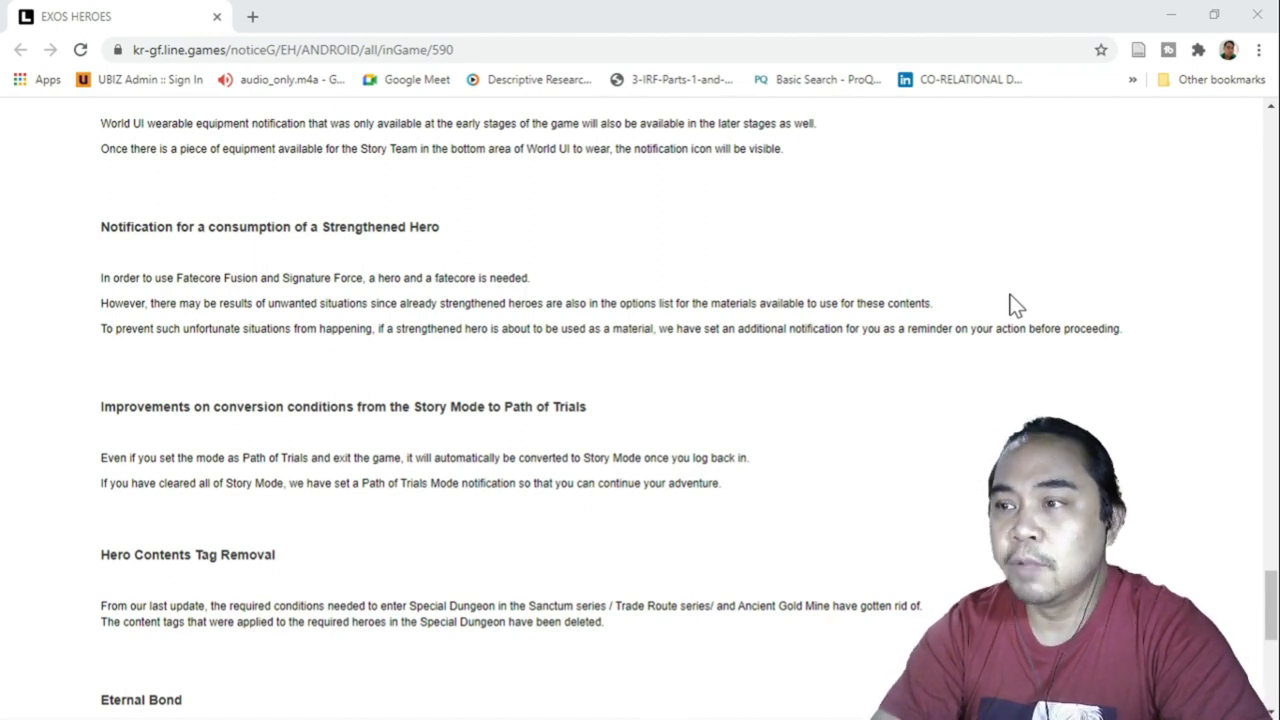
mouse_move(778, 404)
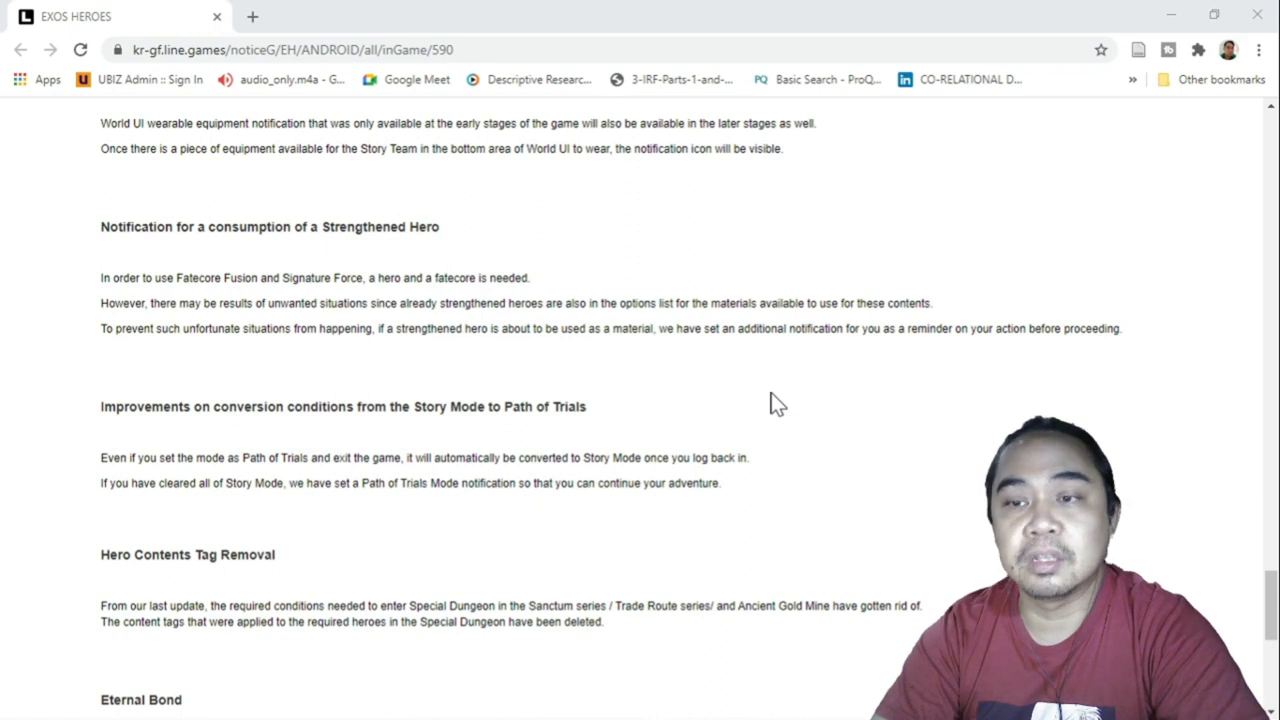
scroll(down, 3)
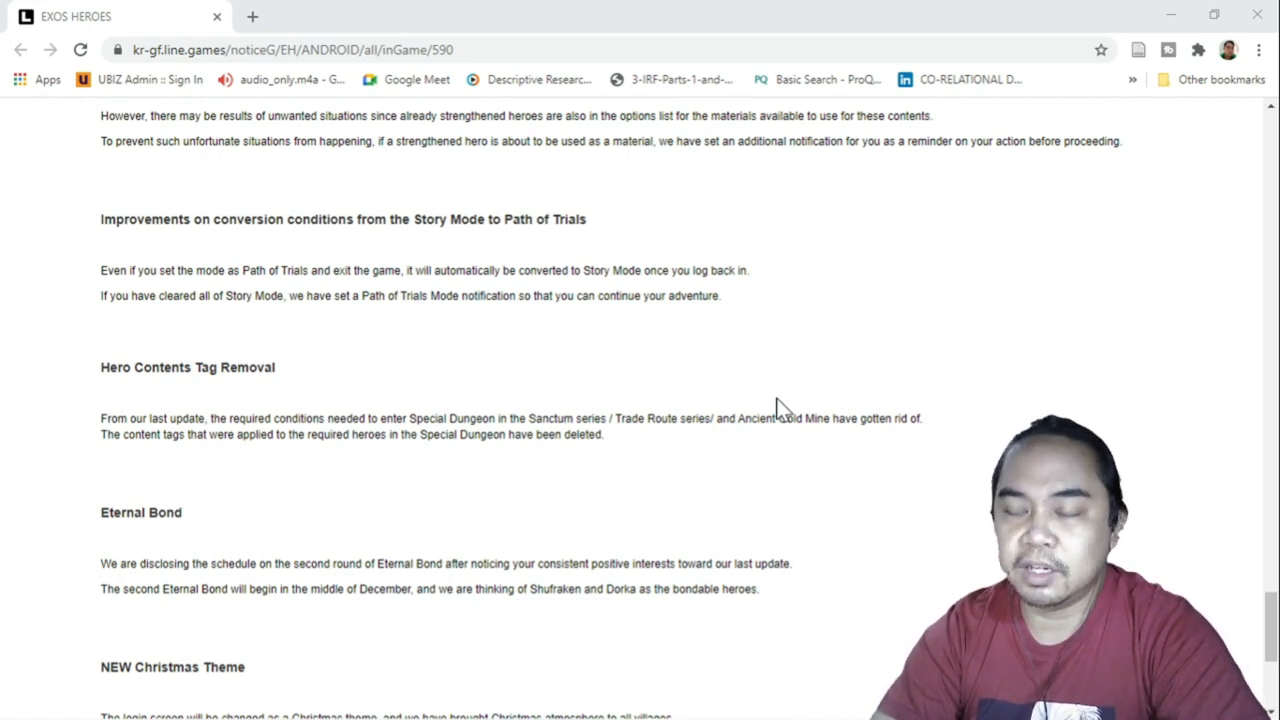
mouse_move(748, 320)
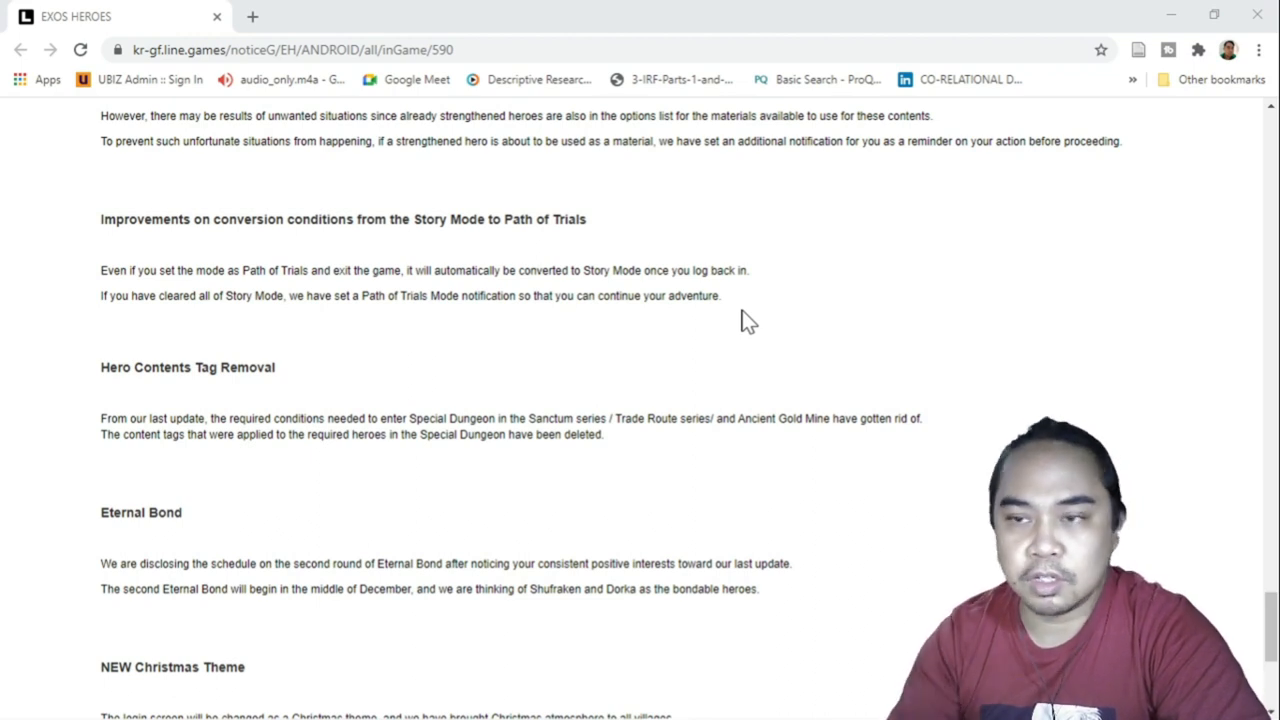
scroll(down, 3)
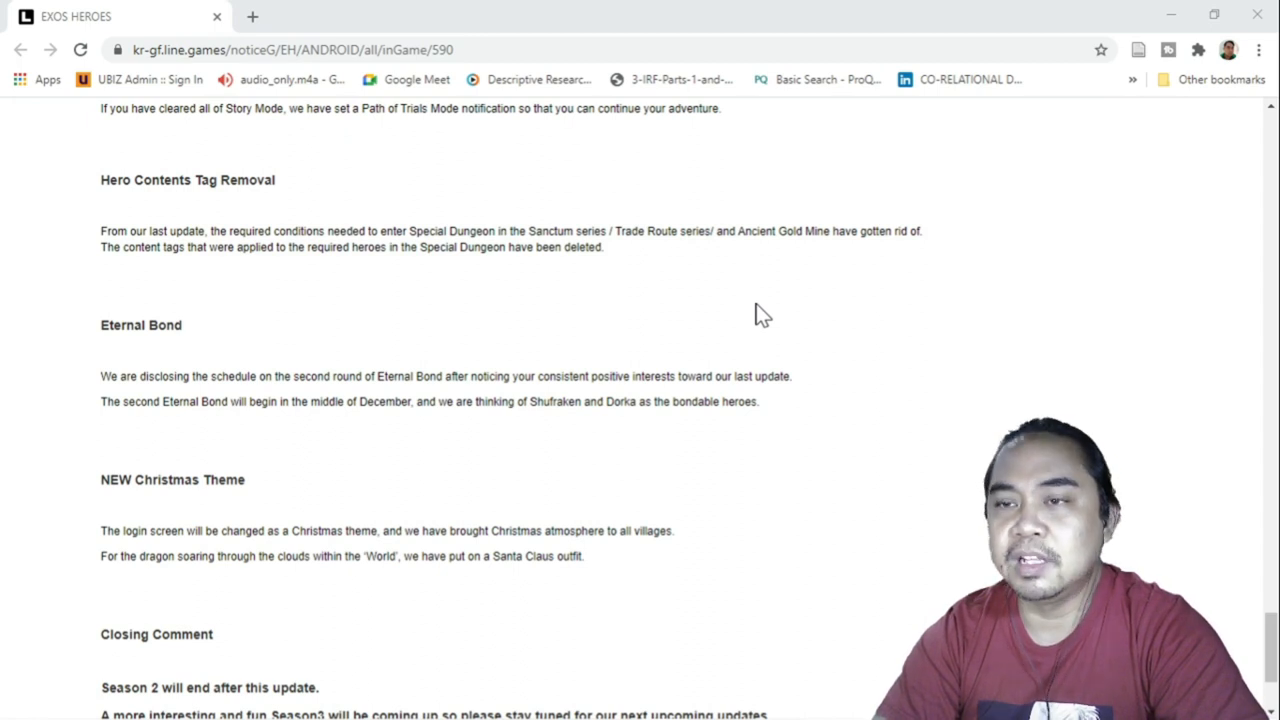
mouse_move(740, 304)
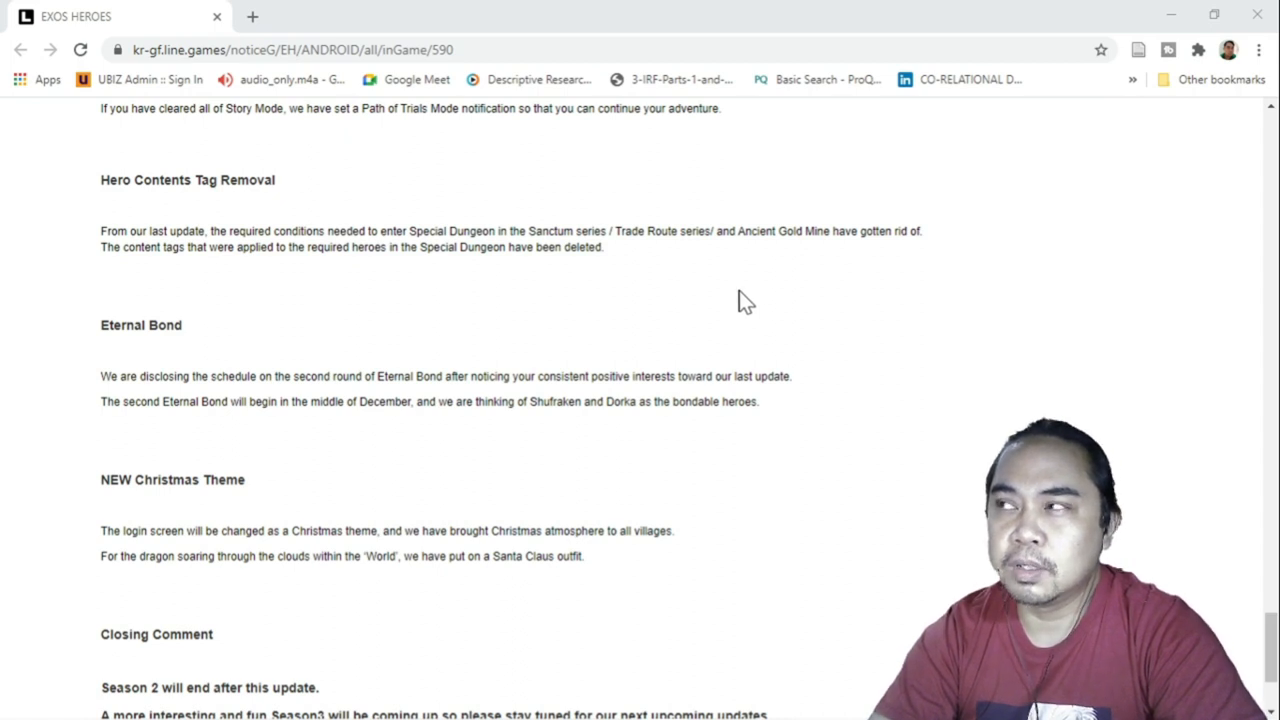
mouse_move(750, 288)
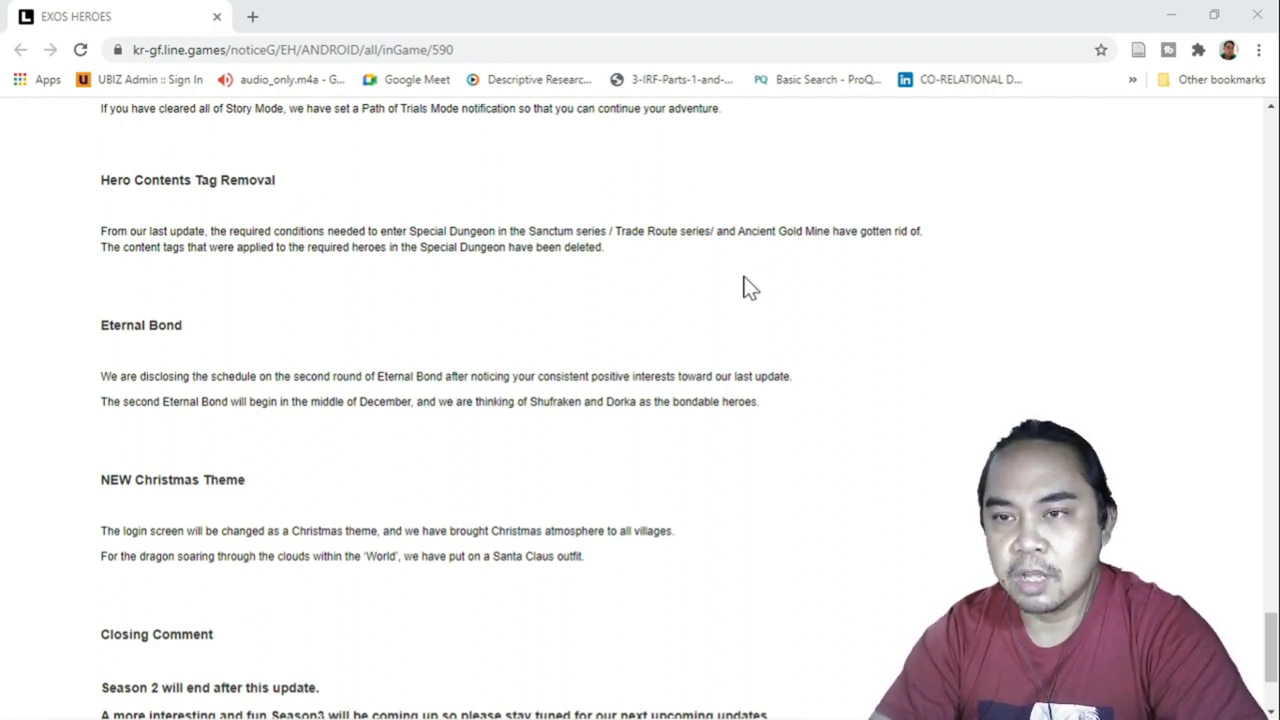
scroll(down, 3)
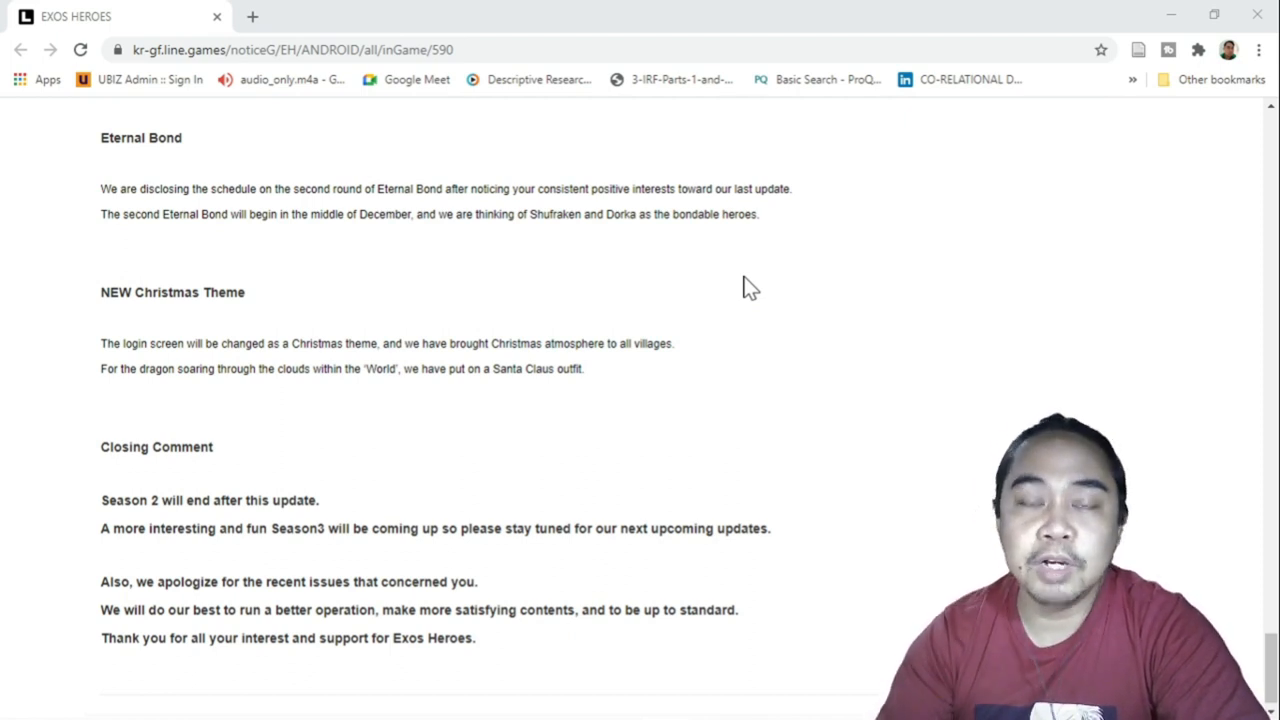
mouse_move(448, 10)
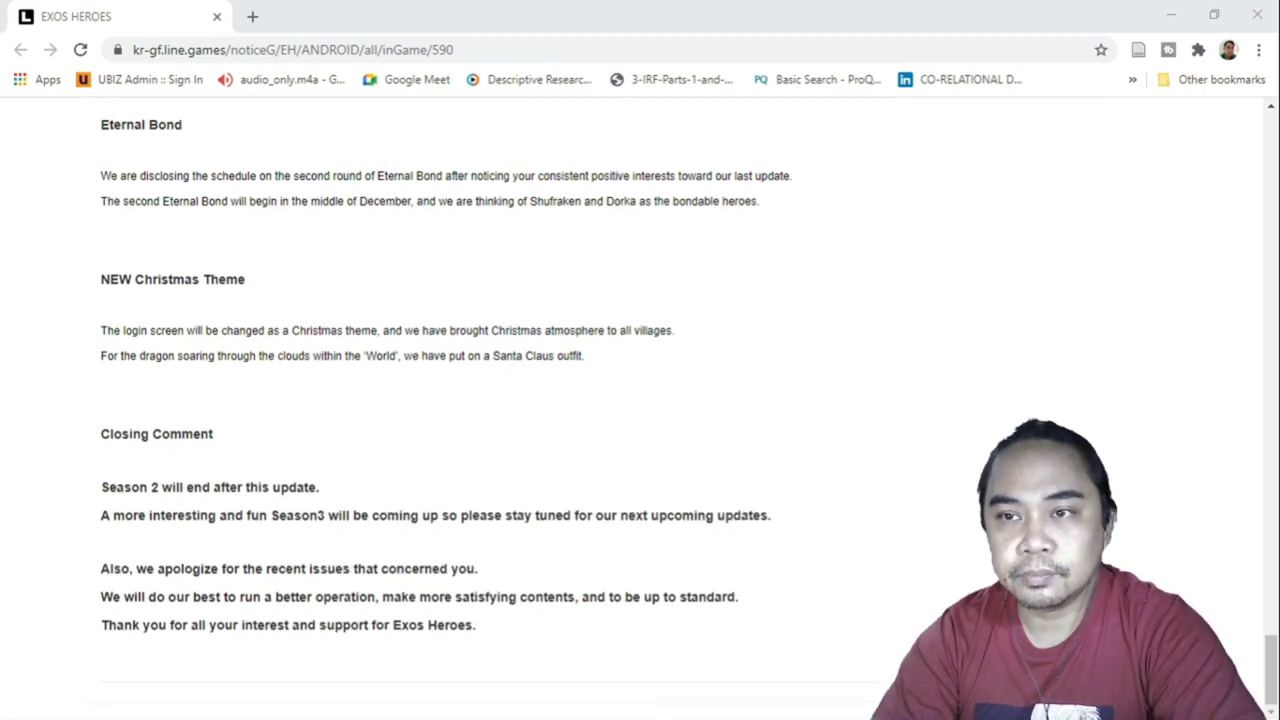
mouse_move(988, 312)
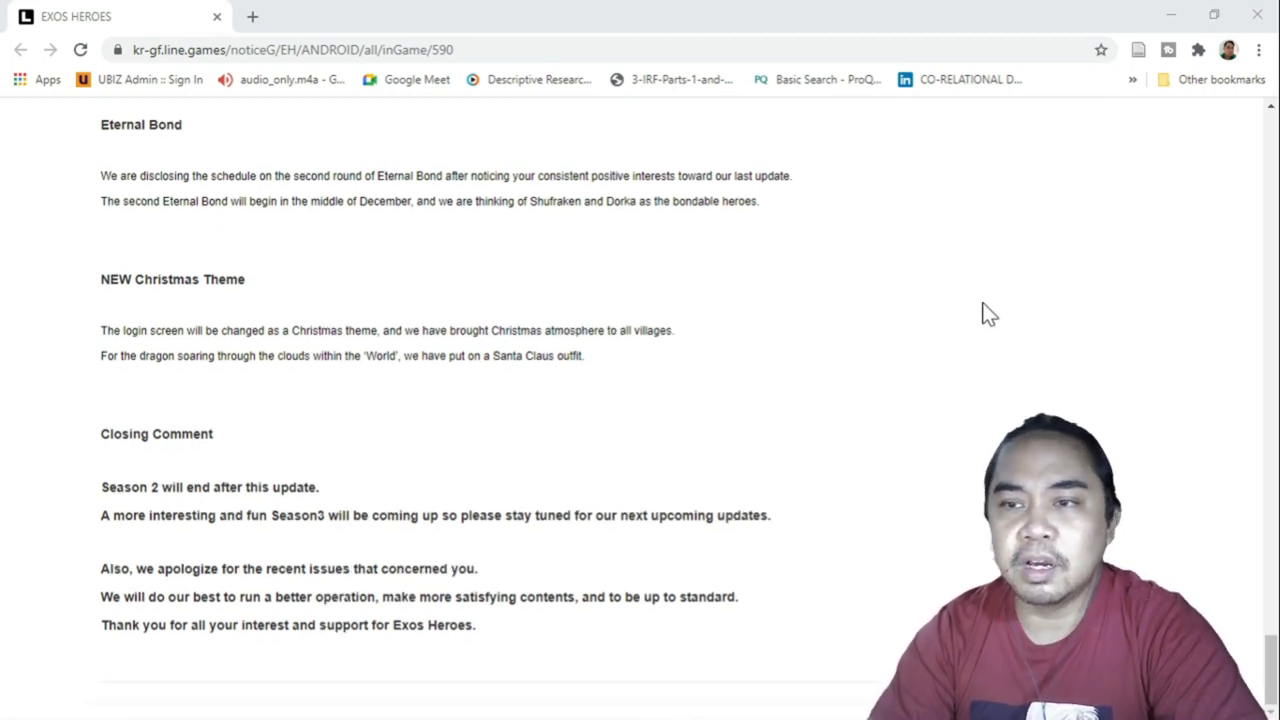